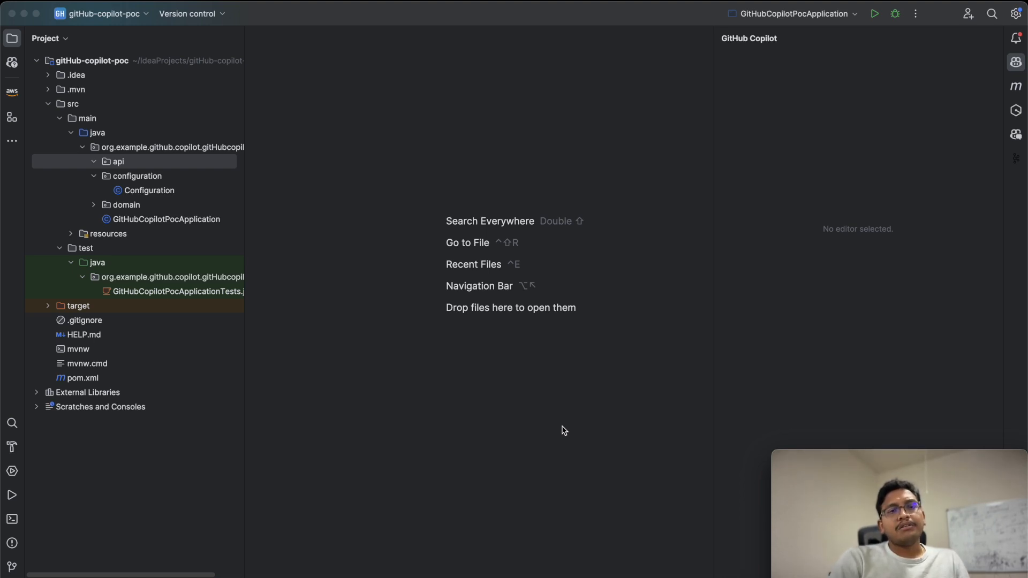
pyautogui.moveTo(584, 415)
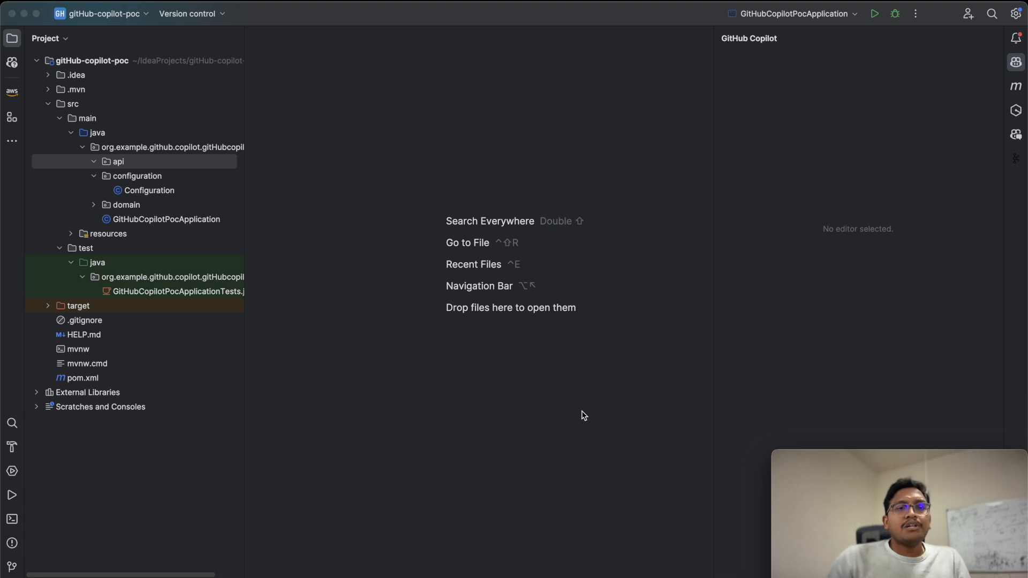
# Open the IntelliJ IDEA application menu from the macOS menu bar
pyautogui.click(118, 161)
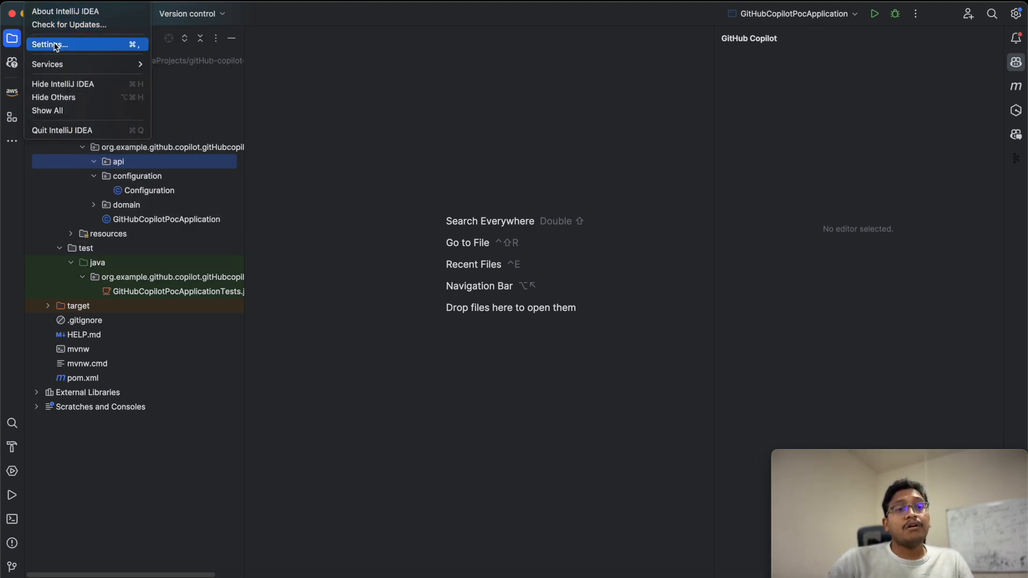
# Check the installed GitHub Copilot plugin's details in Settings > Plugins, then cancel
pyautogui.click(47, 44)
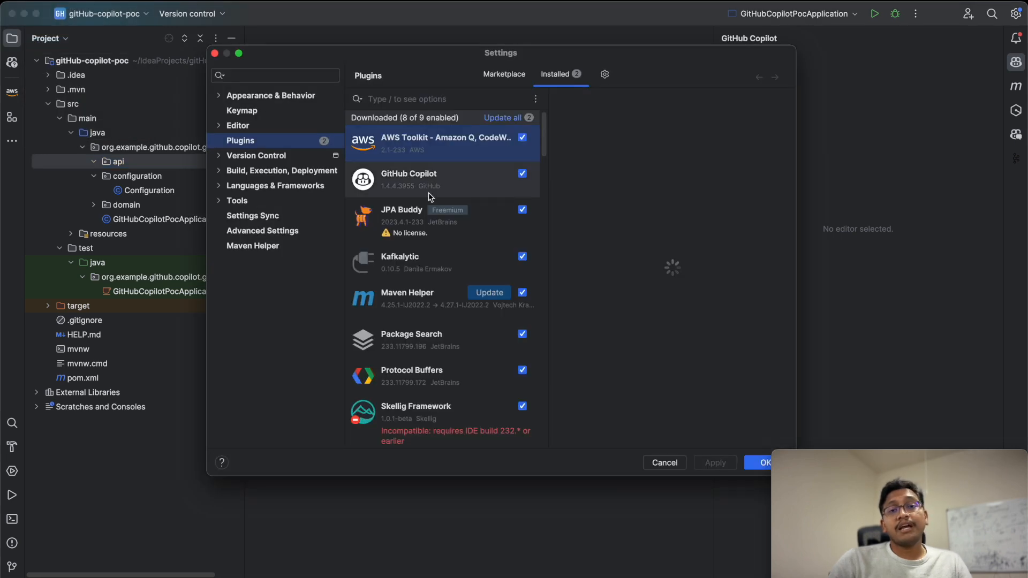
pyautogui.click(408, 178)
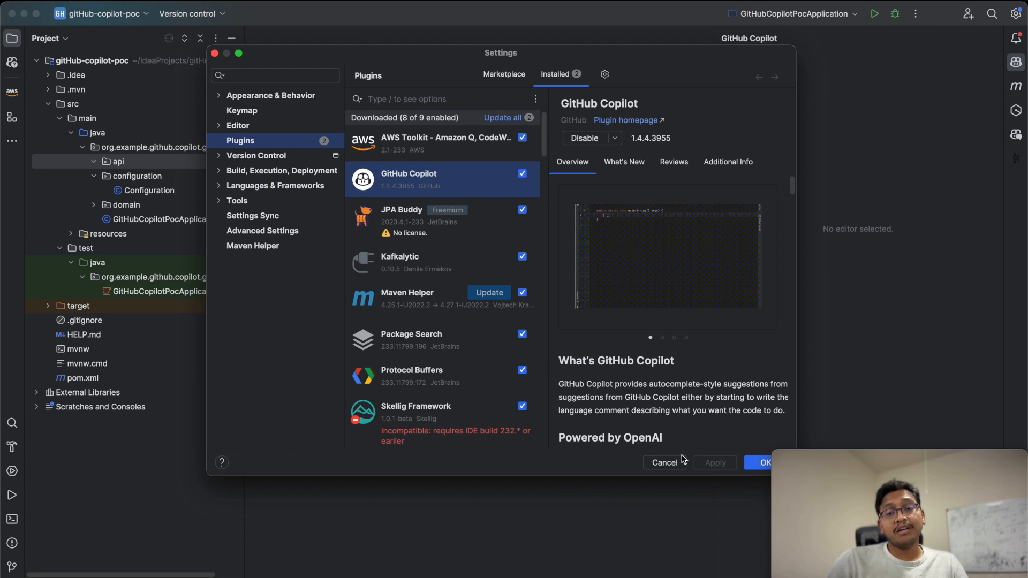
pyautogui.click(760, 462)
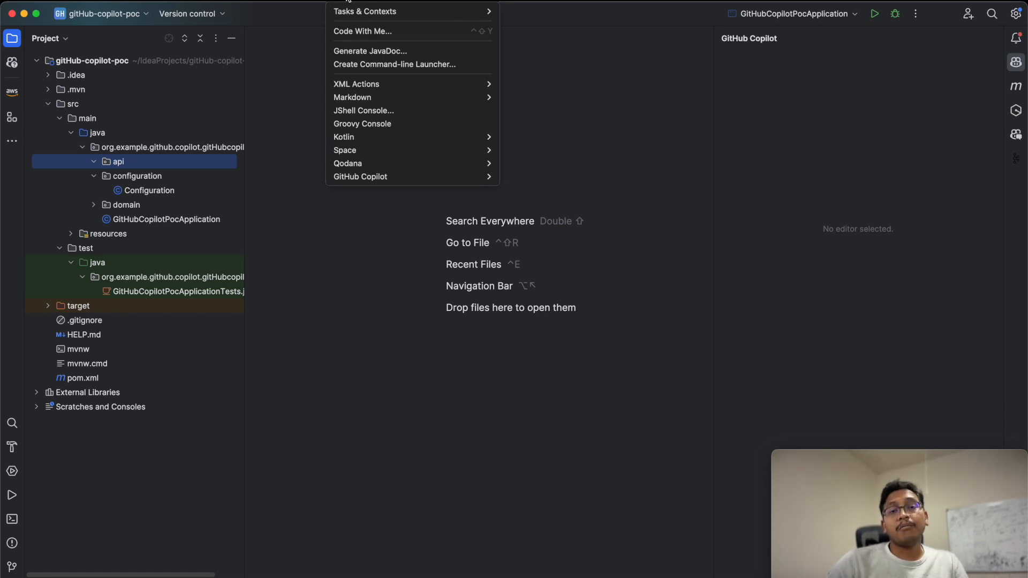
pyautogui.moveTo(389, 150)
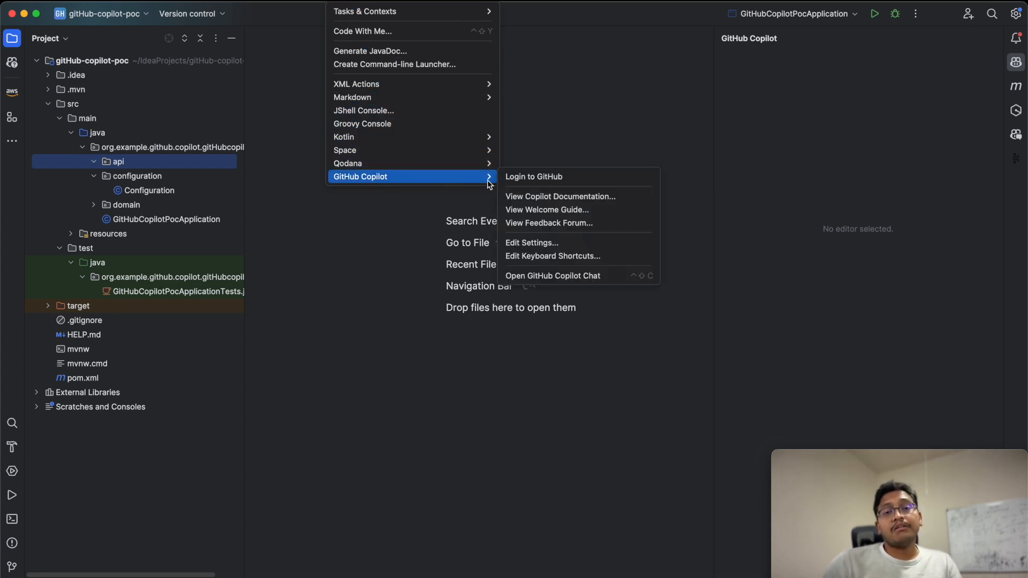
# Start the Copilot Login to GitHub, copying the device code and opening the activation page
pyautogui.click(533, 176)
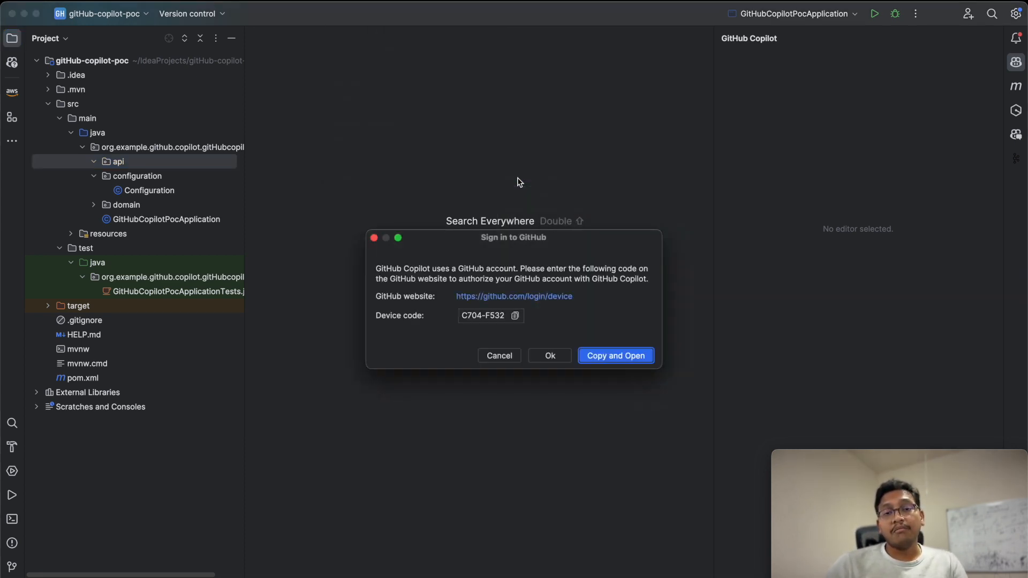
pyautogui.click(614, 356)
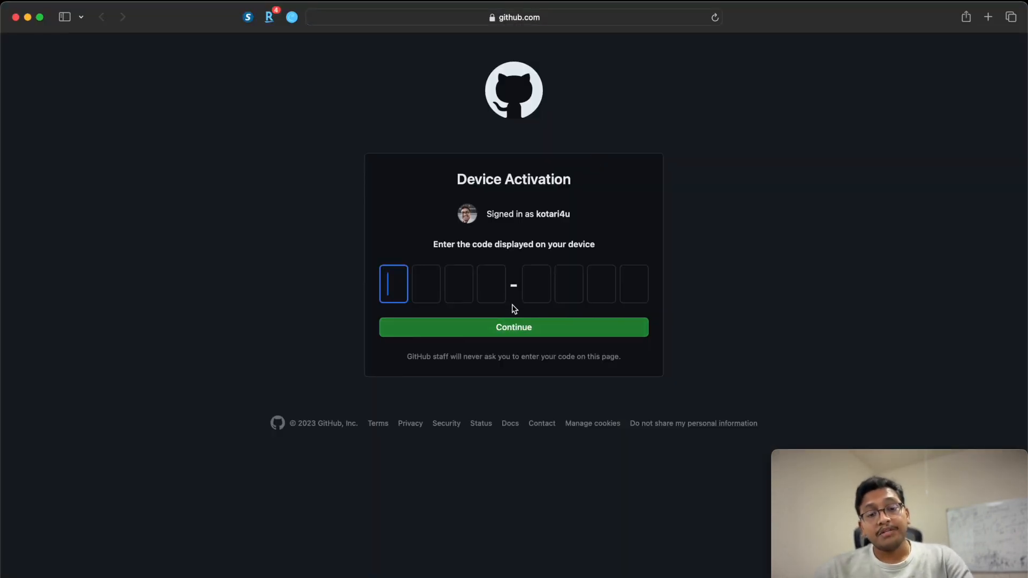
# Submit the device code and authorize the GitHub Copilot Plugin on GitHub
pyautogui.click(513, 327)
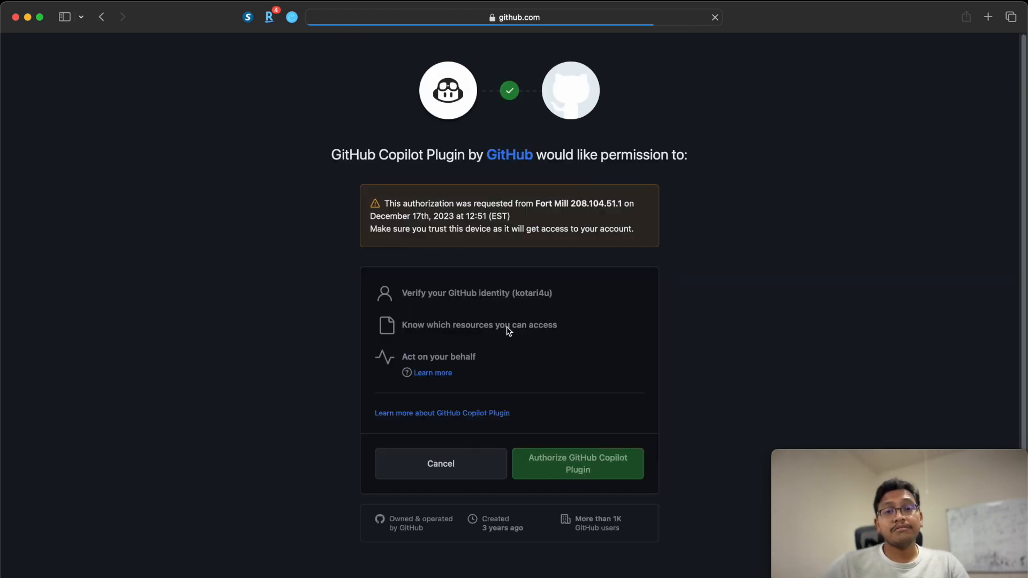
pyautogui.click(577, 464)
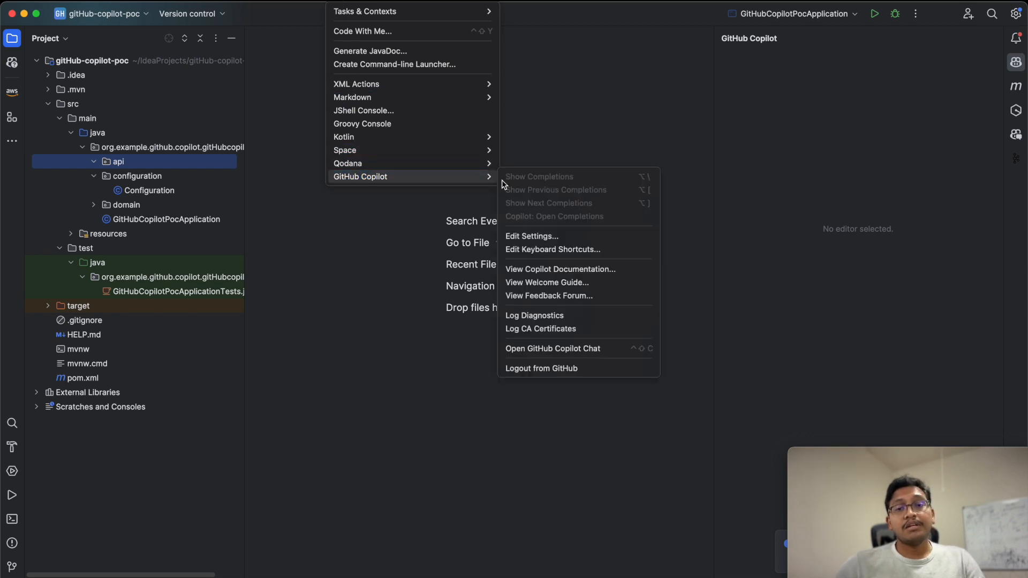
pyautogui.moveTo(700, 14)
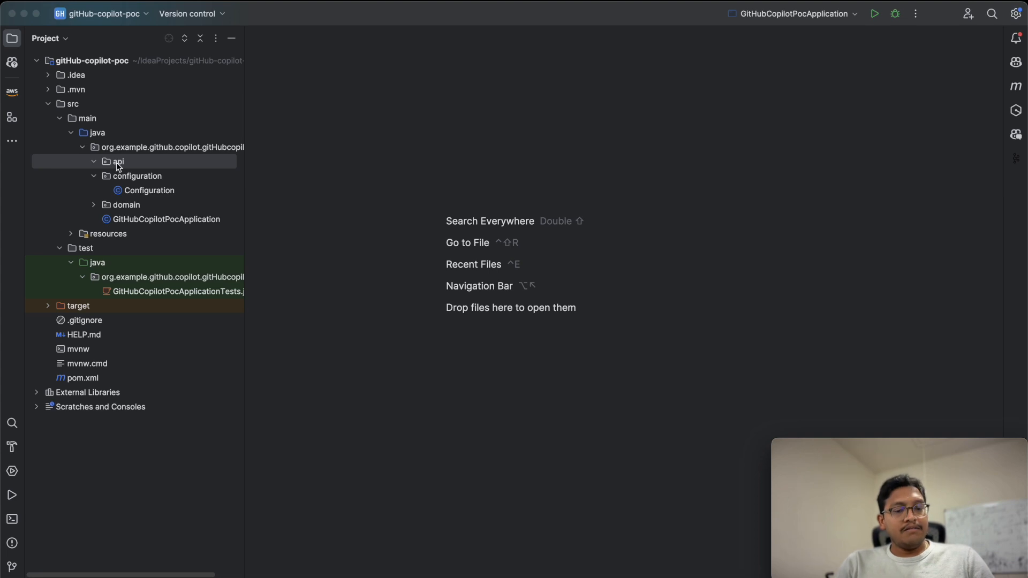
# Add a new Java class named WebController to the api package
pyautogui.rightClick(116, 161)
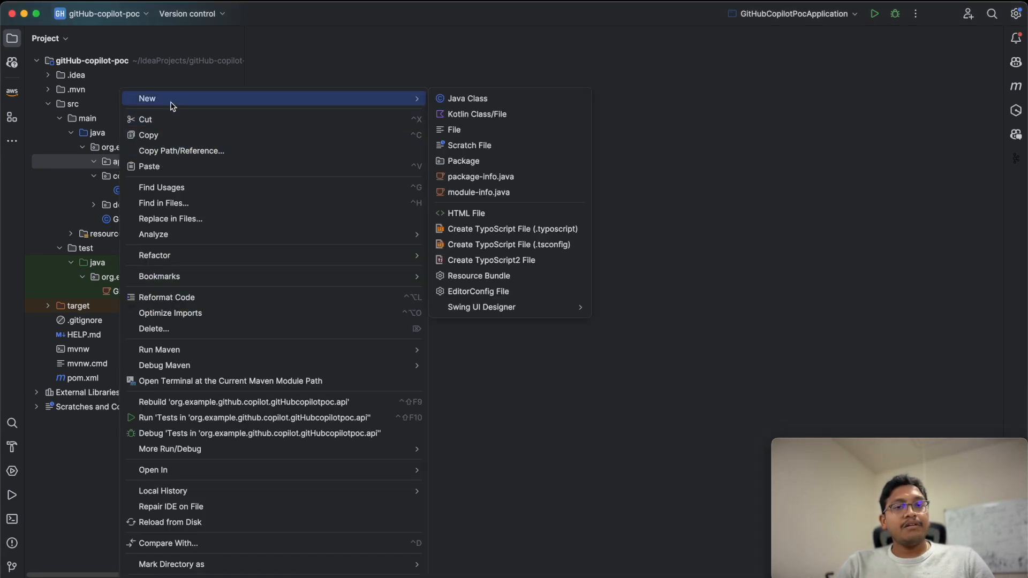
pyautogui.click(467, 97)
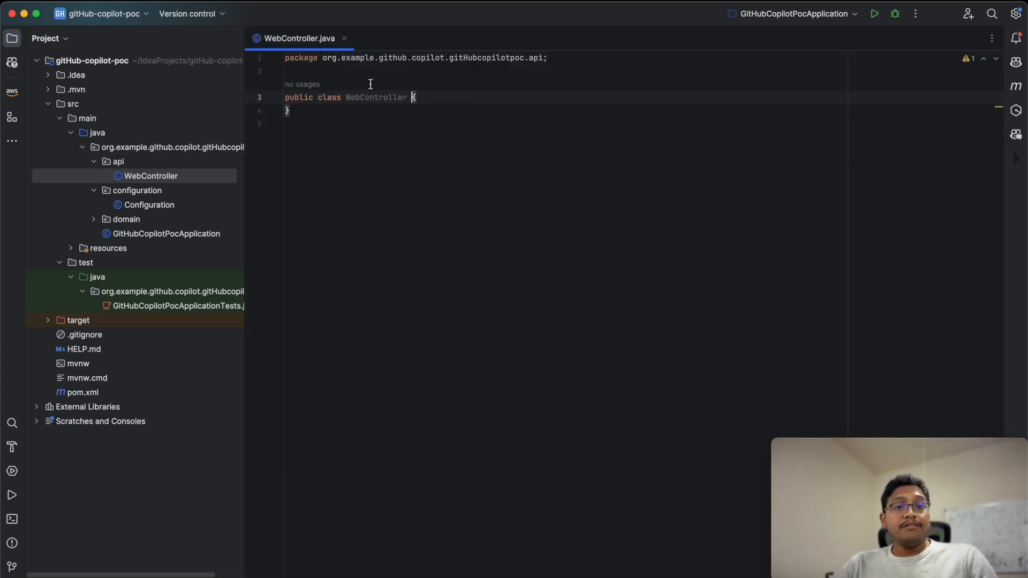
# Add the RestController import plus comments for a rest controller, "/api" mapping and "/hello" GET
pyautogui.write('import org.springframework.web.bind.annotation.RestController;')
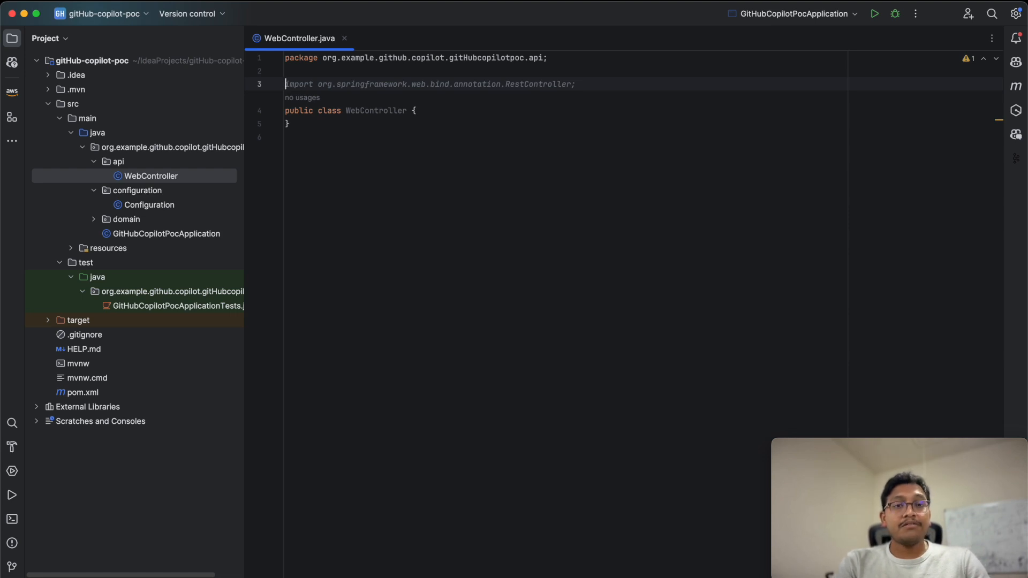
pyautogui.write('// add a')
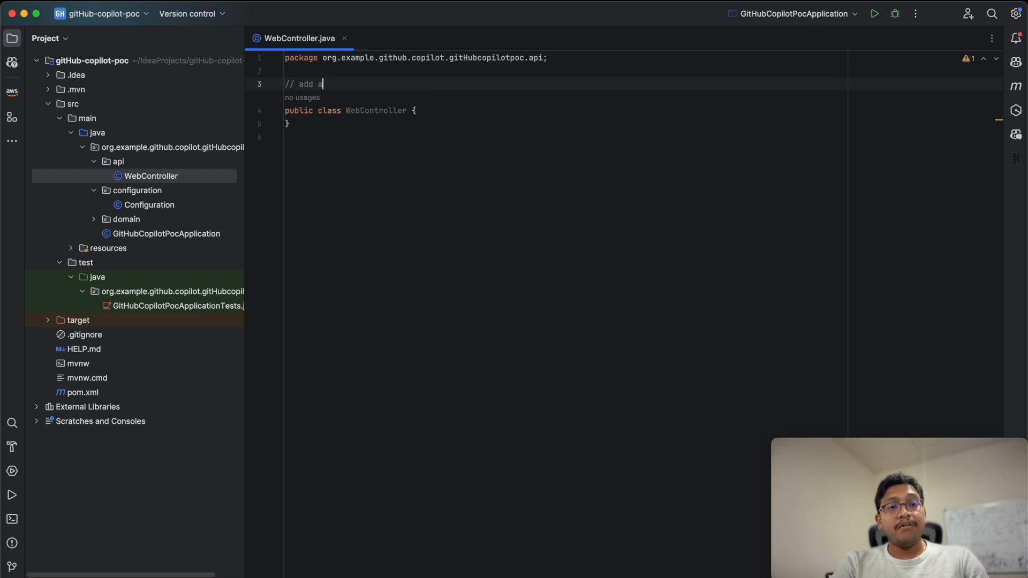
pyautogui.write('create a rest controller')
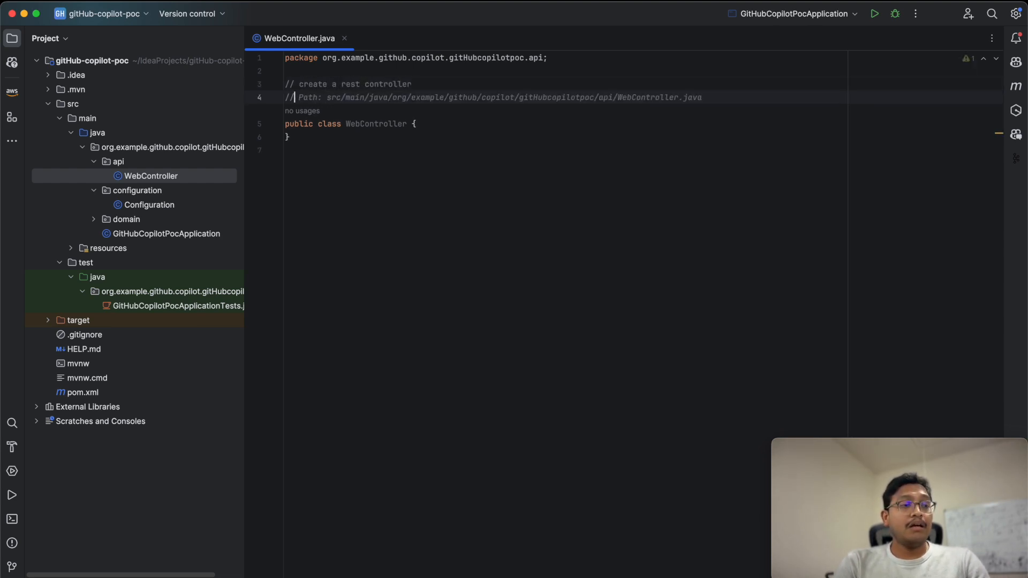
pyautogui.write('add request')
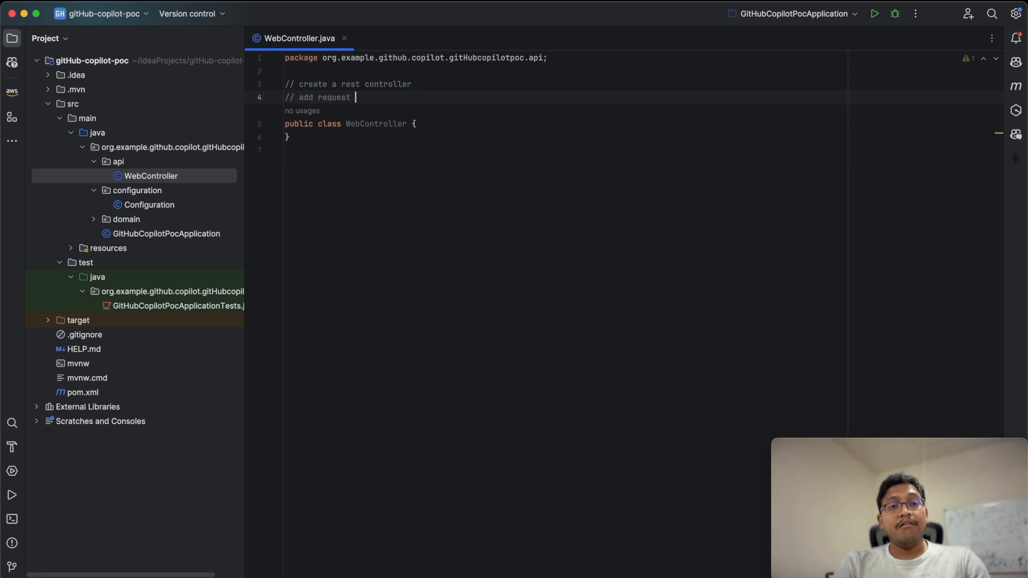
pyautogui.write('mapping')
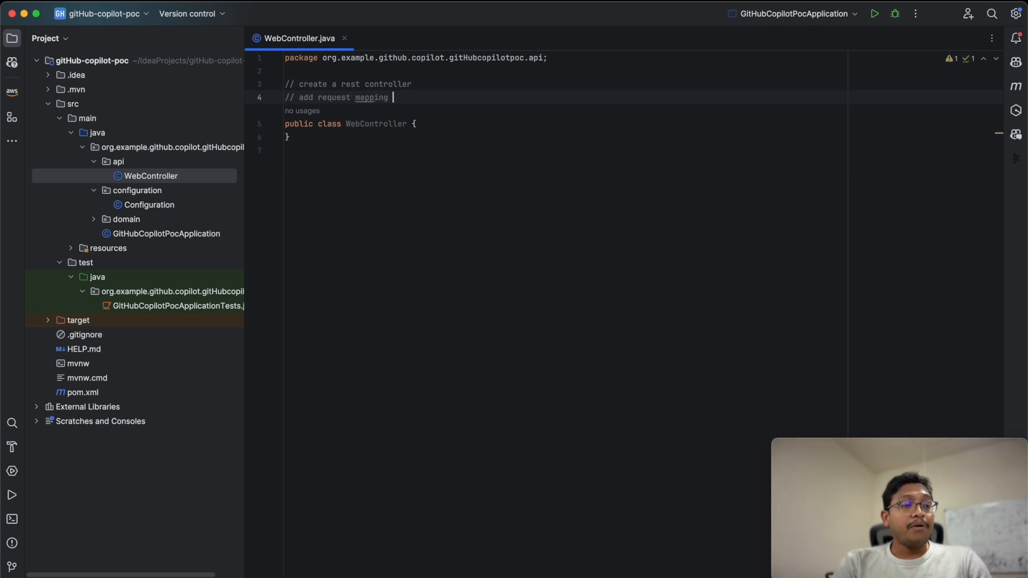
pyautogui.write('for "/api"')
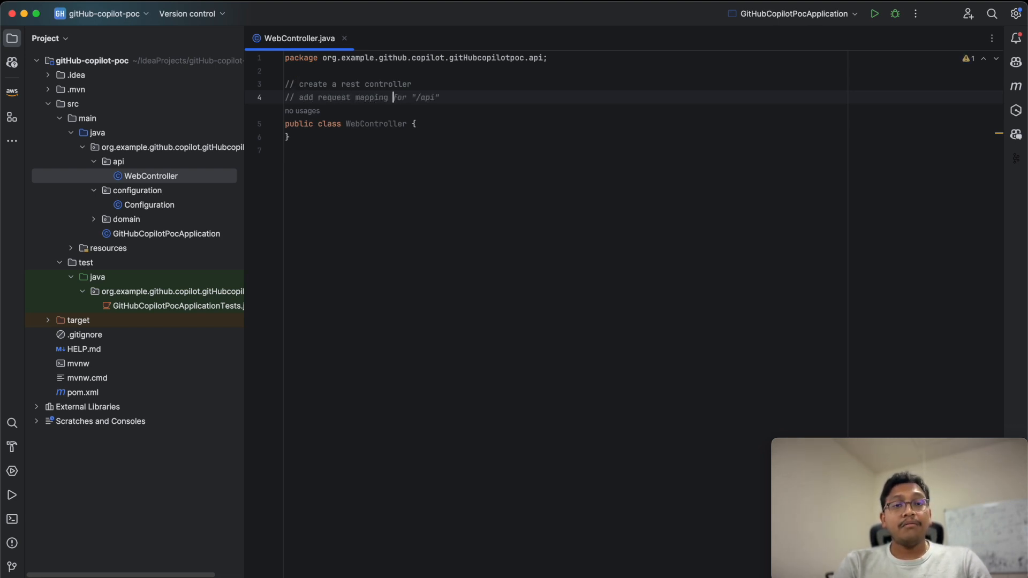
pyautogui.write('// add get mapping for "/hello"')
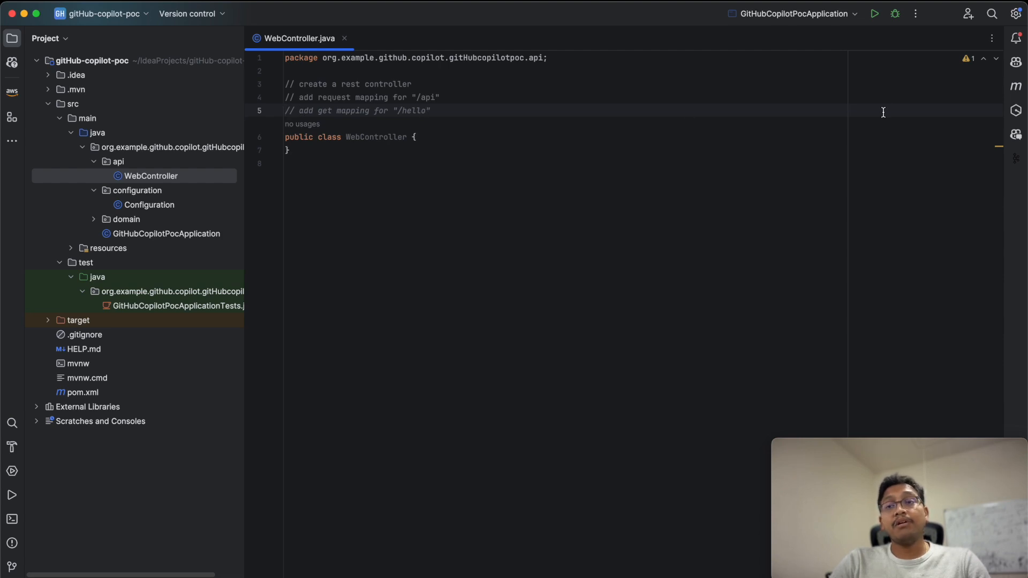
pyautogui.moveTo(1015, 62)
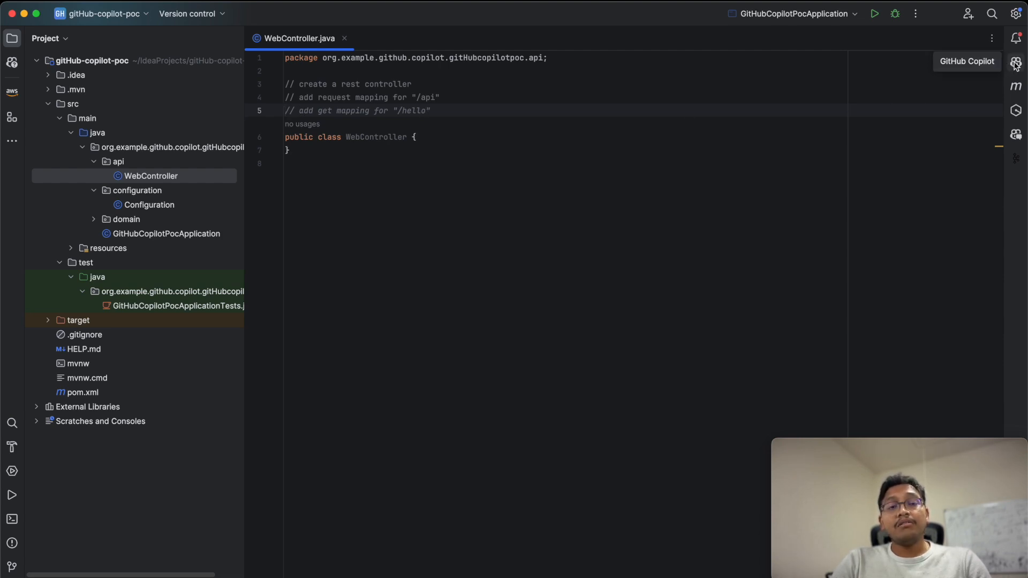
# Open the GitHub Copilot panel, refresh its suggestions twice and scroll through them
pyautogui.click(1016, 62)
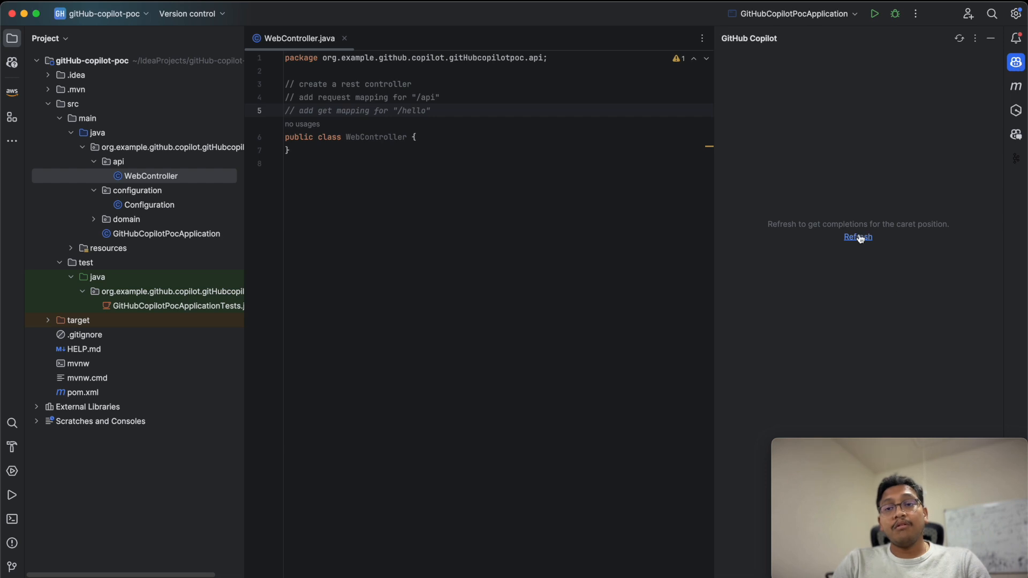
pyautogui.click(858, 236)
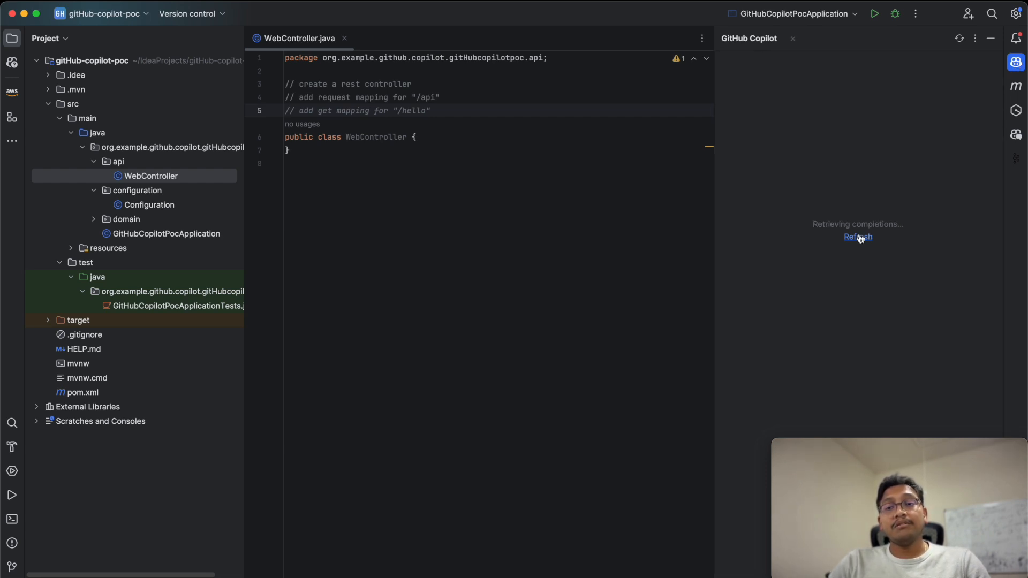
pyautogui.click(857, 237)
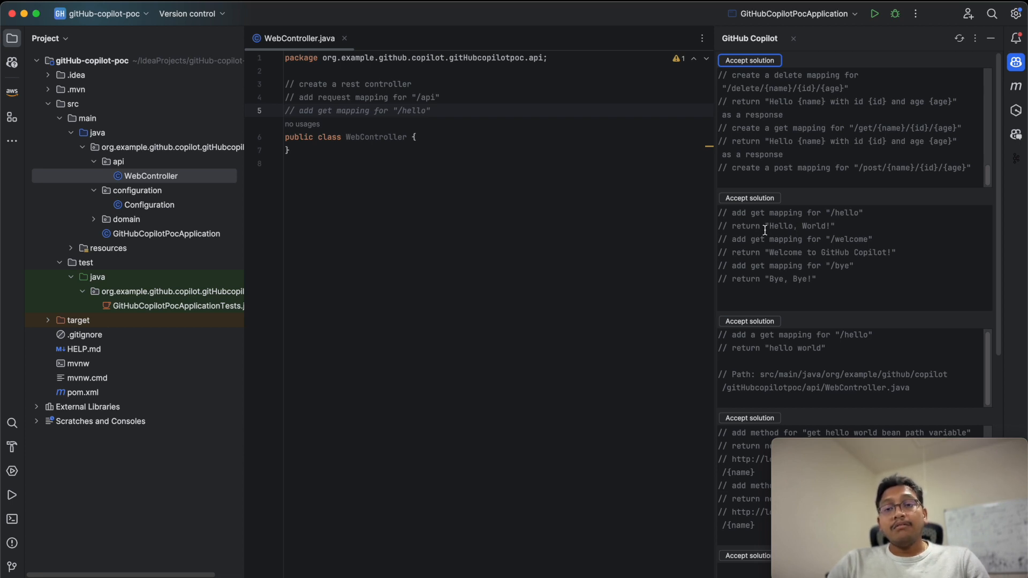
pyautogui.scroll(-3)
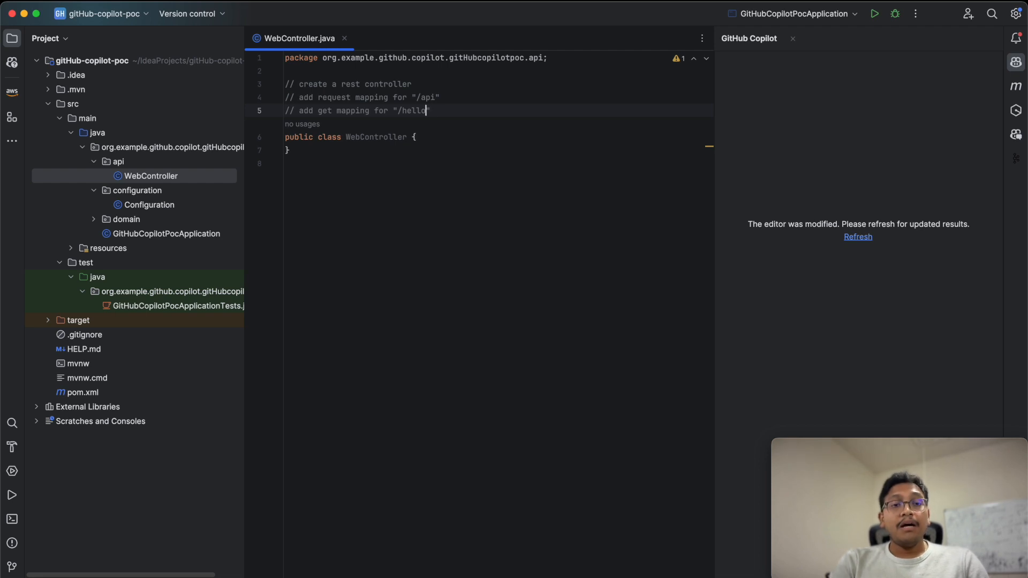
# Rework the comments into a /bookInfo GET mapping with parameter "bookName" and begin a POST comment
pyautogui.press('Backspace')
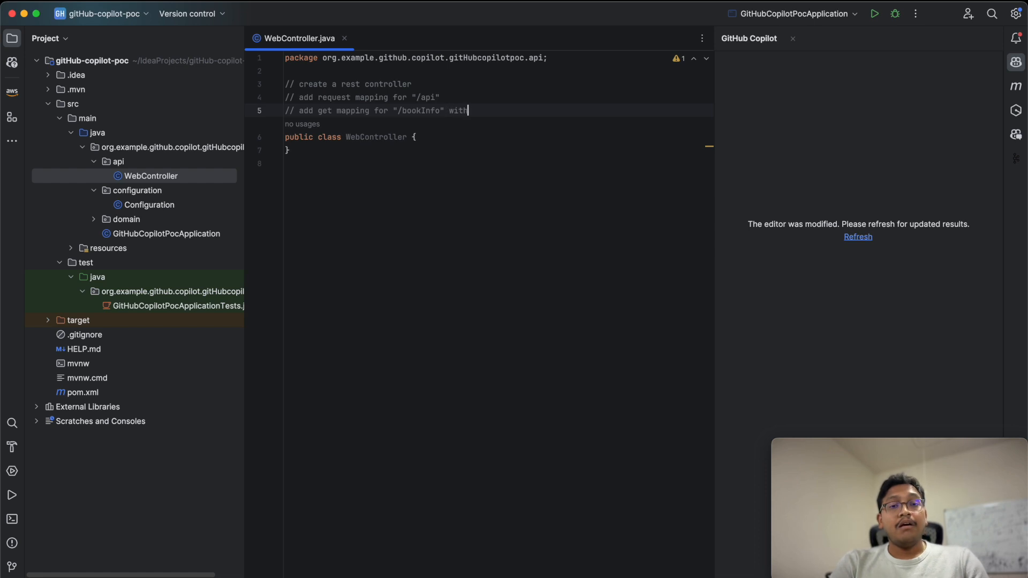
pyautogui.write('parameter "bookName"')
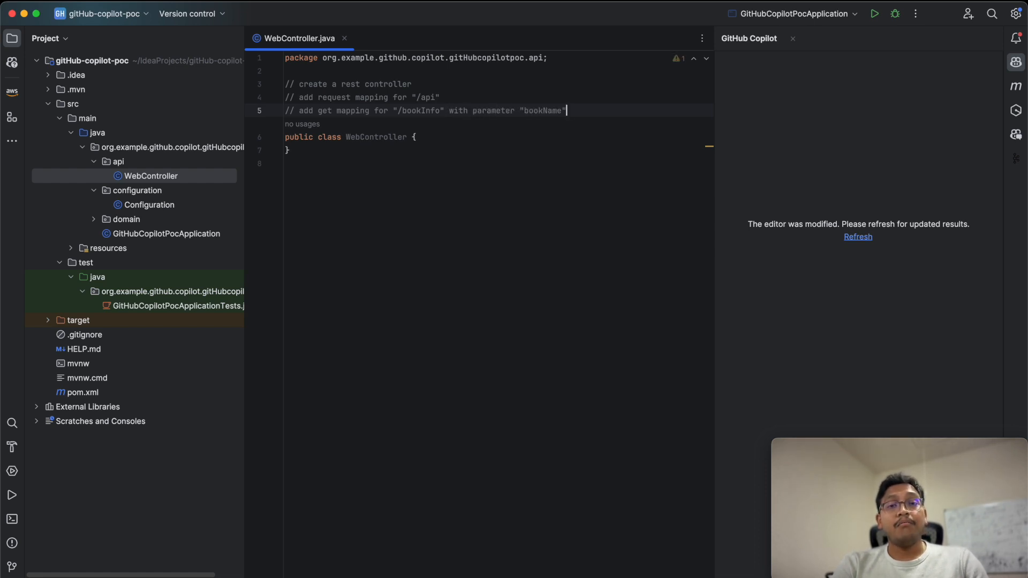
pyautogui.write('and consumers application/text')
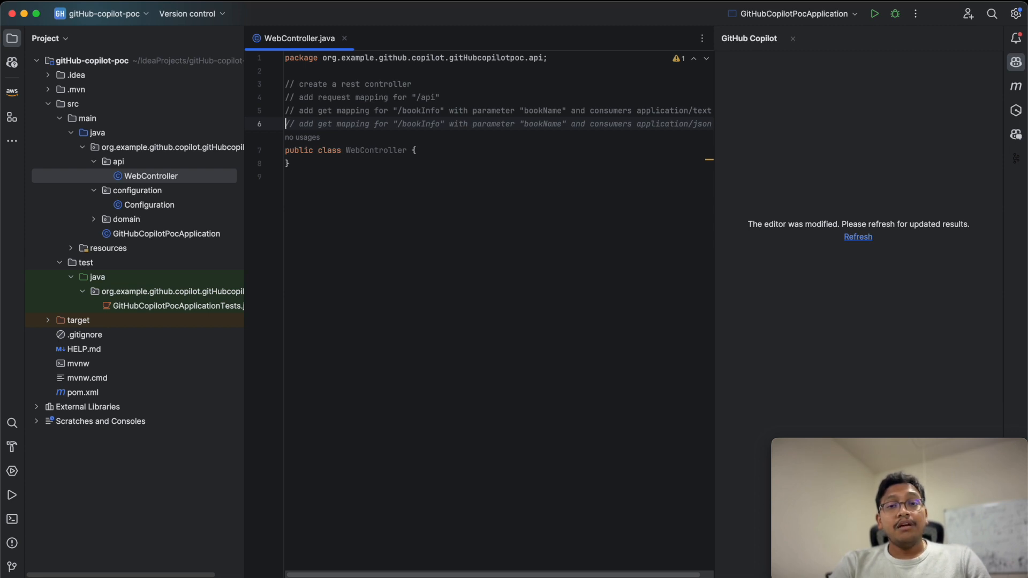
pyautogui.moveTo(624, 111)
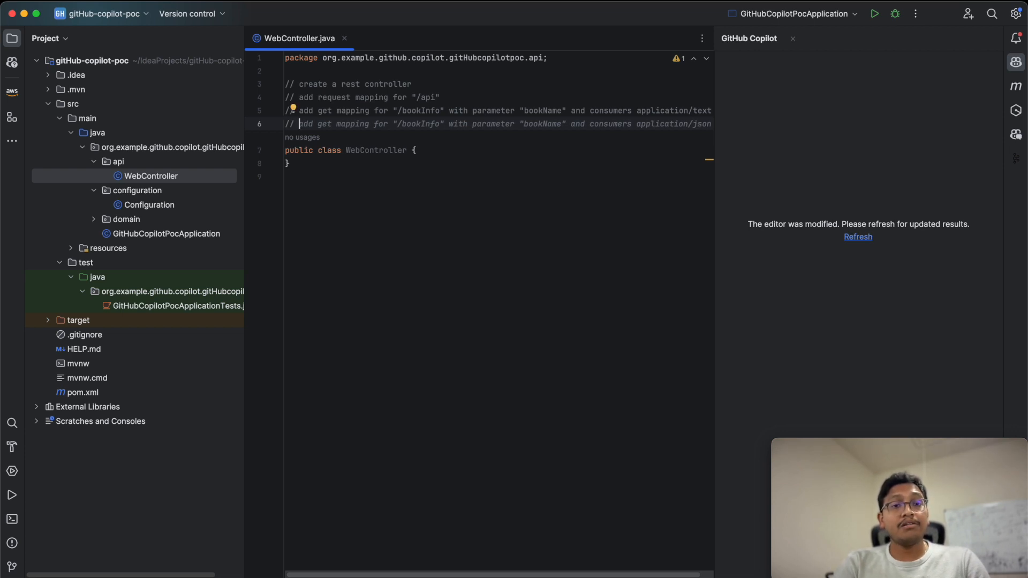
pyautogui.write('post mapping')
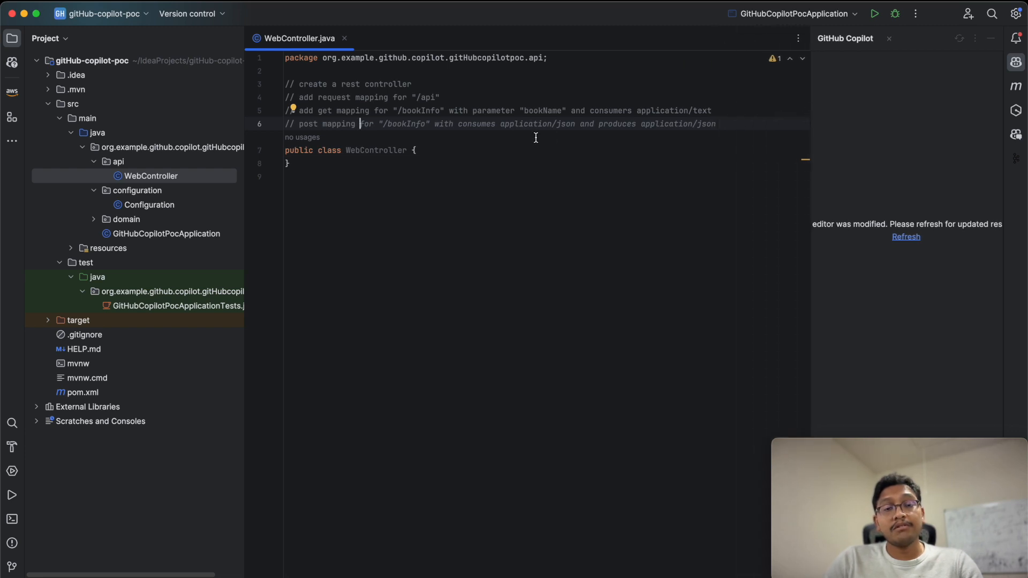
pyautogui.moveTo(461, 128)
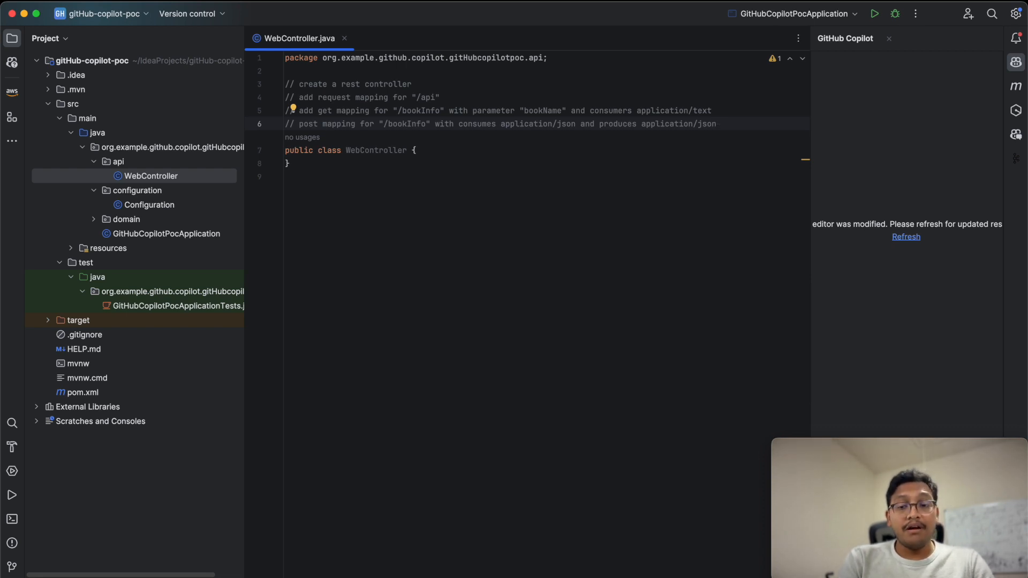
# Add comments for a "Hello World" string method and a read-from-Redis method
pyautogui.write('// ass')
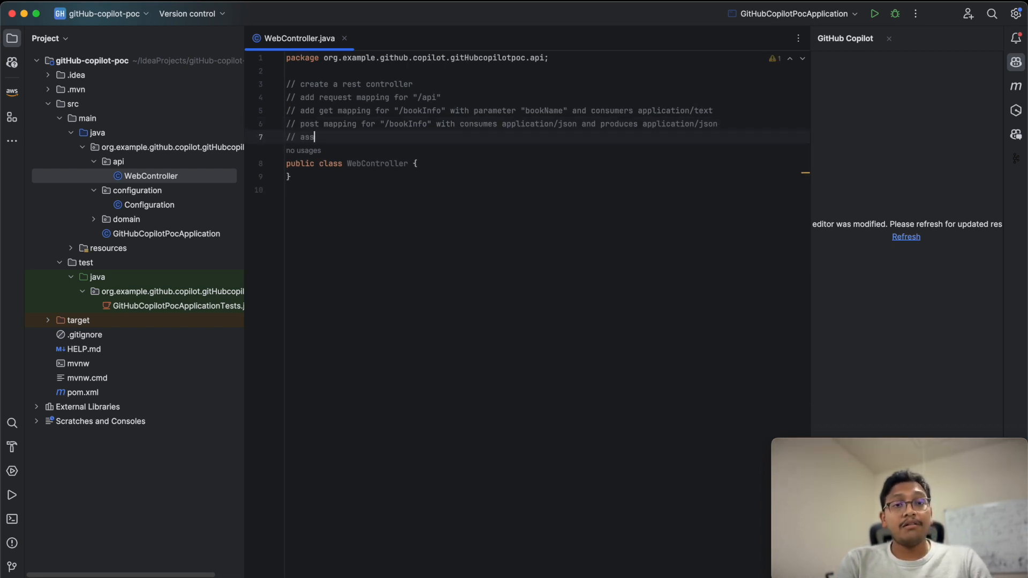
pyautogui.write('dd a method to return a string "Hello World"')
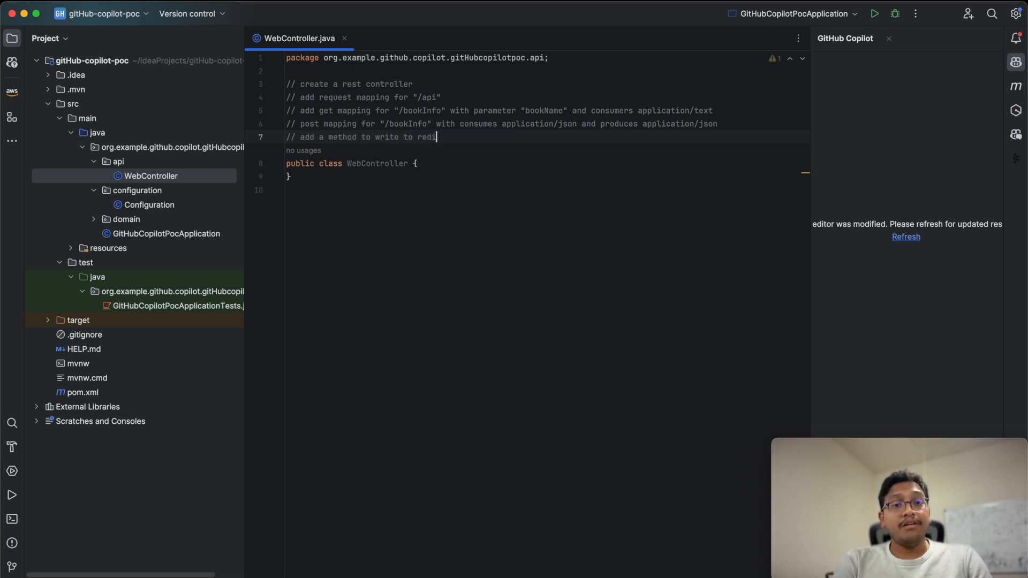
pyautogui.write('s')
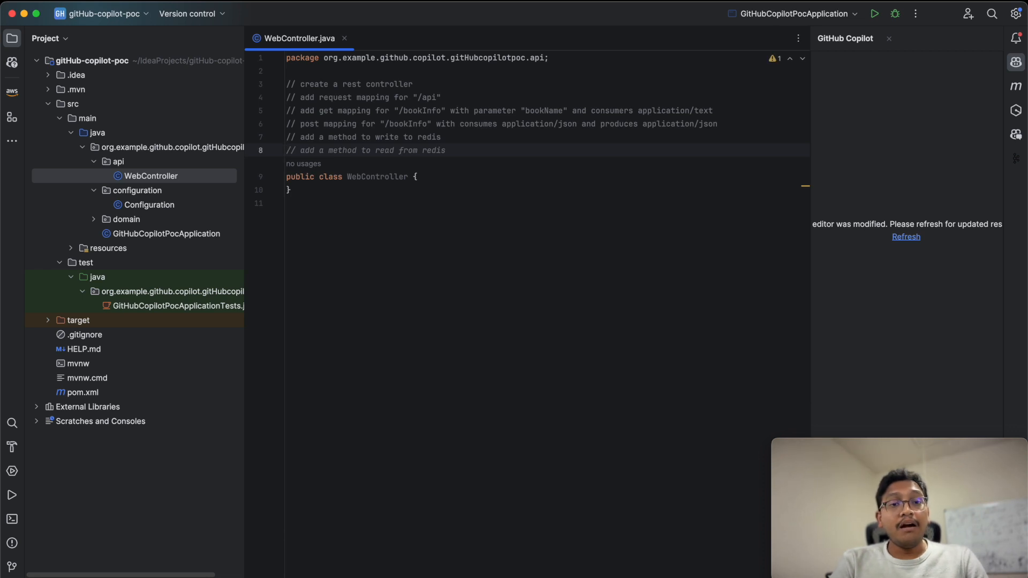
pyautogui.press('enter')
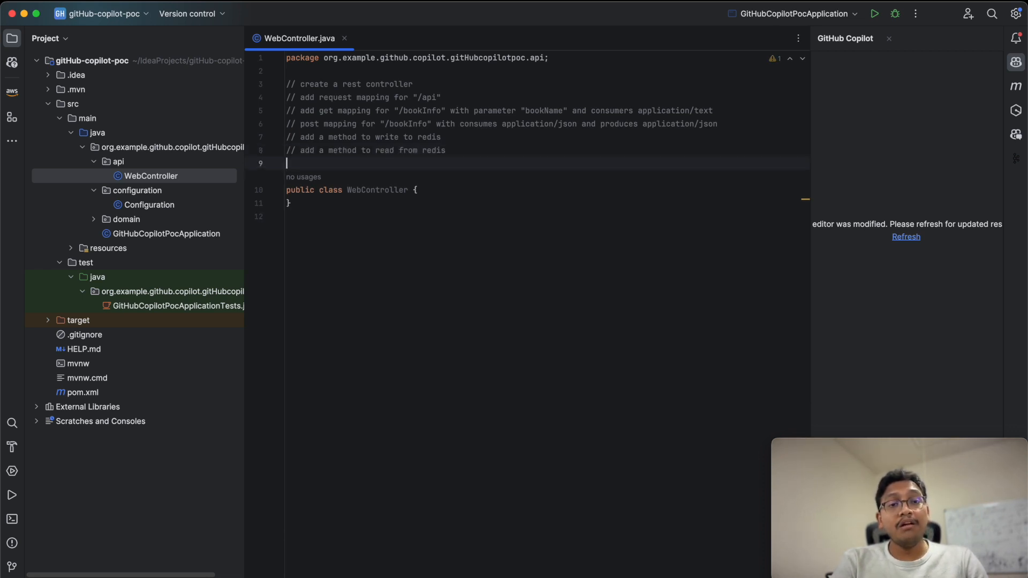
# Add a write-to-Redis comment and a /deleteBook delete mapping consuming application/json
pyautogui.write('// add a method to write to mongo')
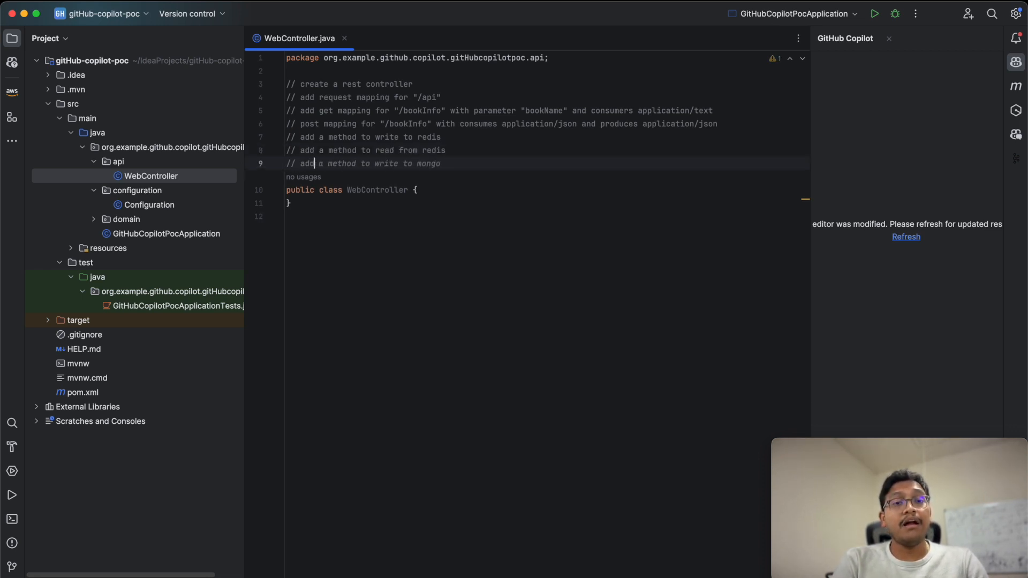
pyautogui.press('Backspace')
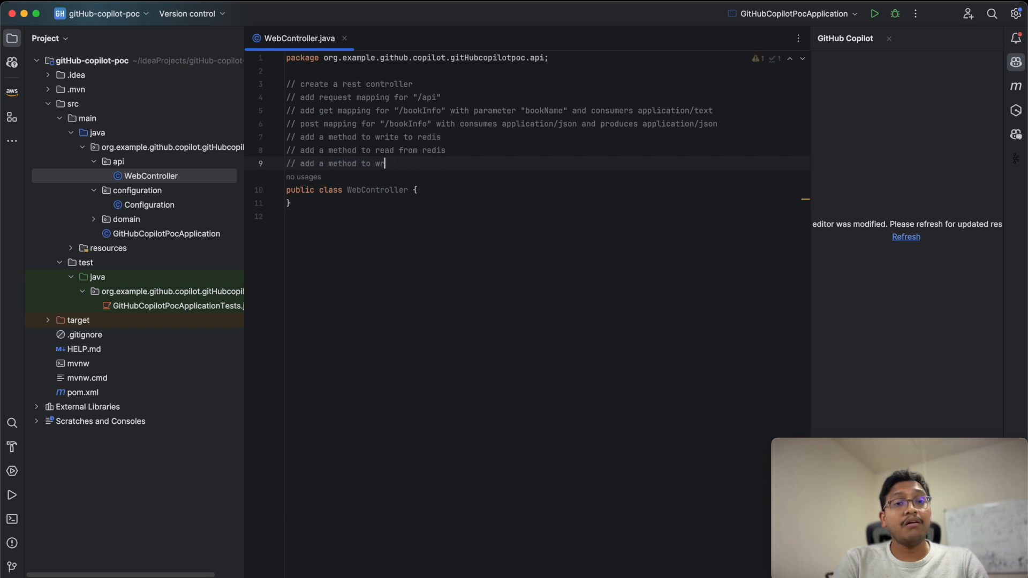
pyautogui.write('ite to mongo')
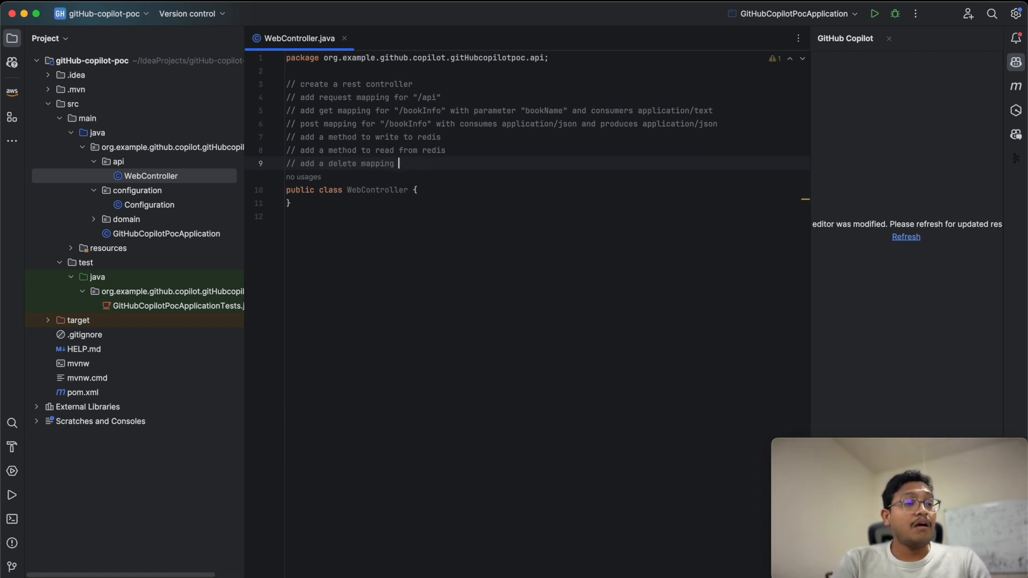
pyautogui.write('with value "/bookInfo" and consumes application/json')
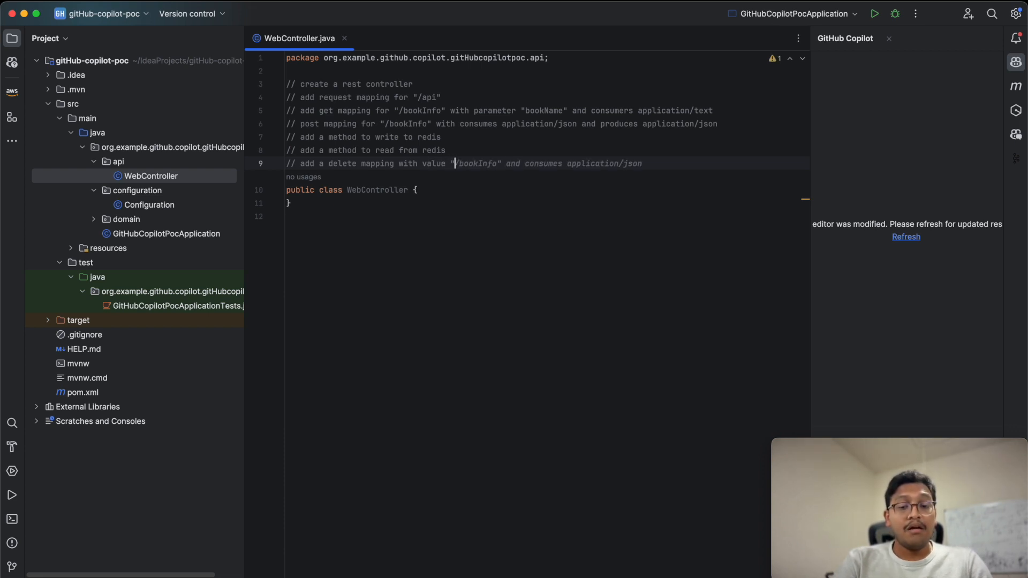
pyautogui.write('/deleteBook" and consumes application/json')
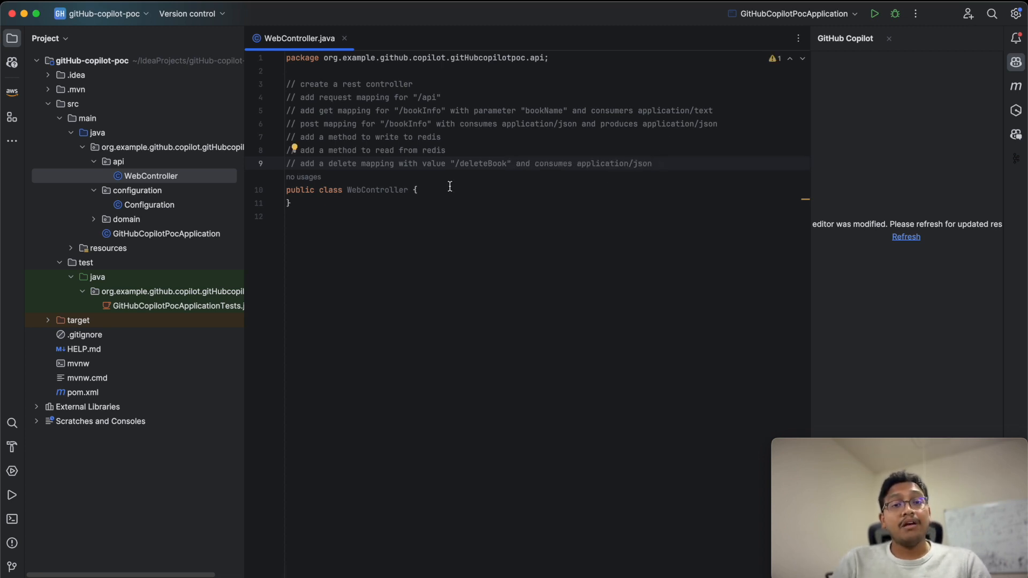
pyautogui.press('enter')
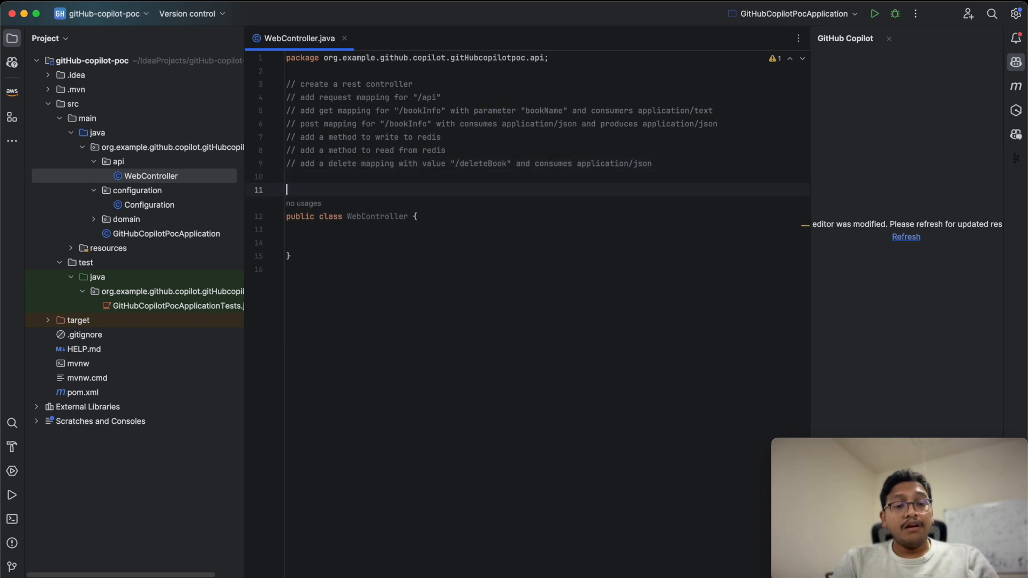
pyautogui.write('@RestController')
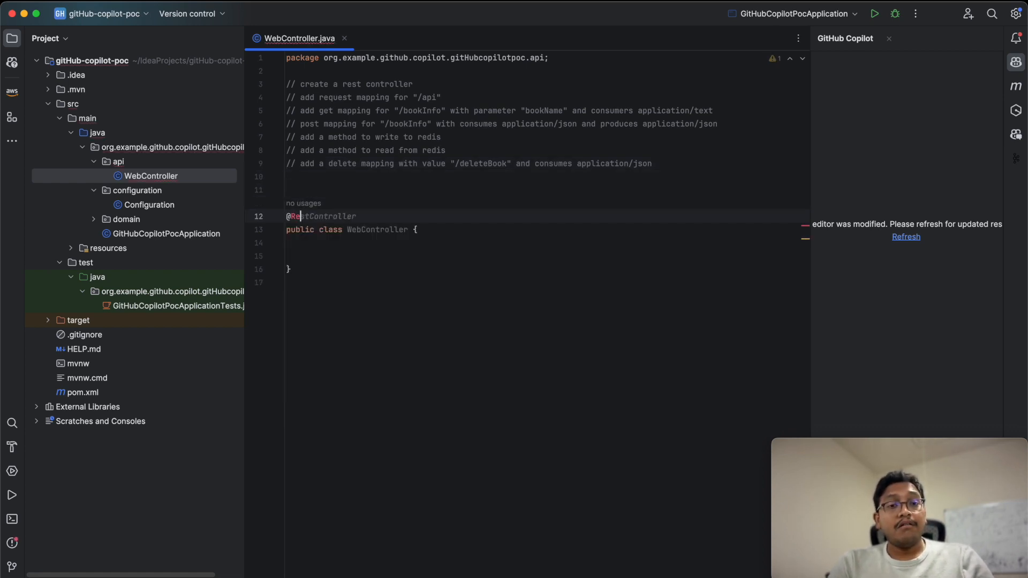
pyautogui.write('@RequestMapping("/api")')
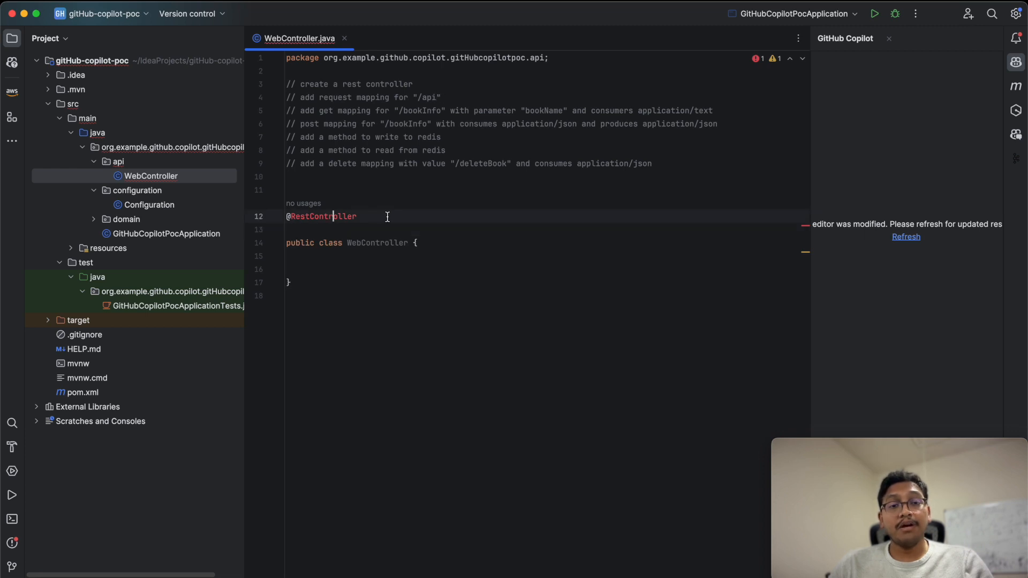
pyautogui.write('@RequestMapping("/api")')
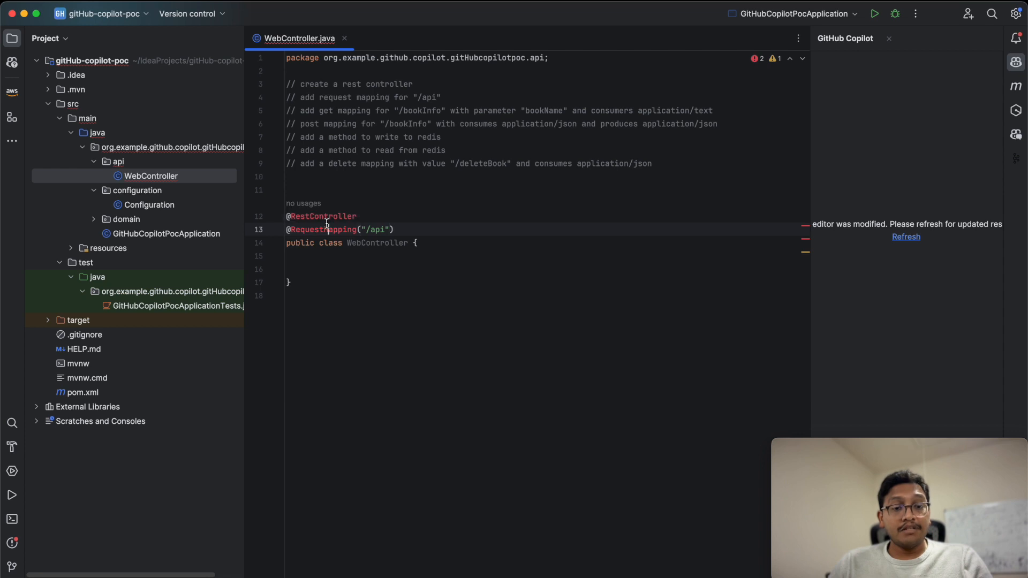
pyautogui.click(323, 228)
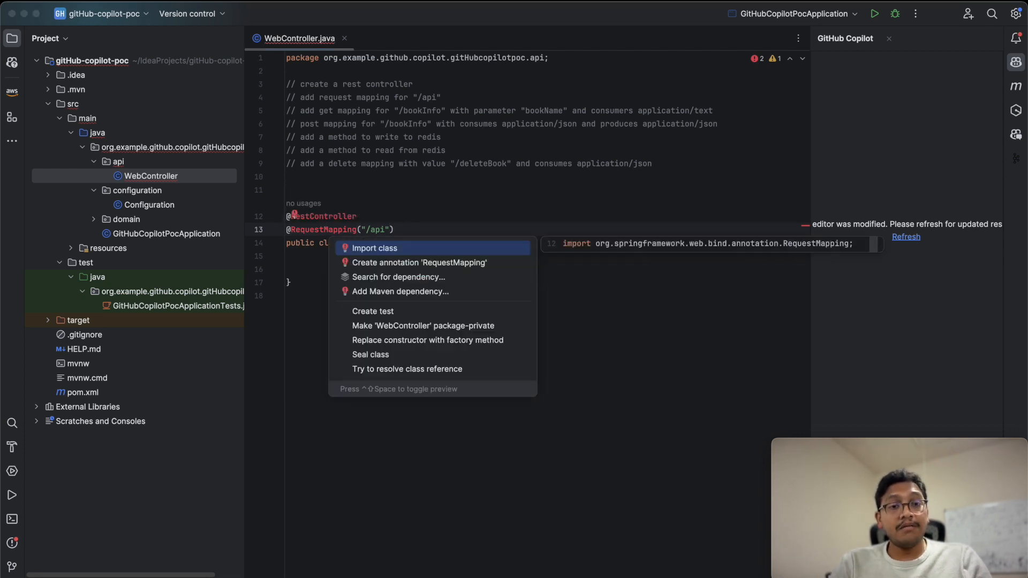
pyautogui.click(373, 247)
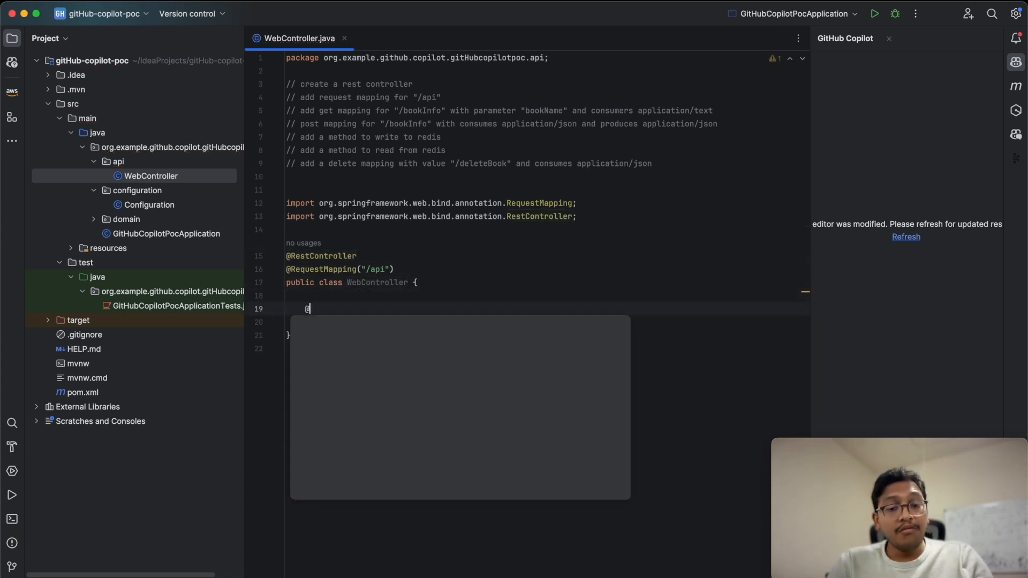
pyautogui.write('AutoWired')
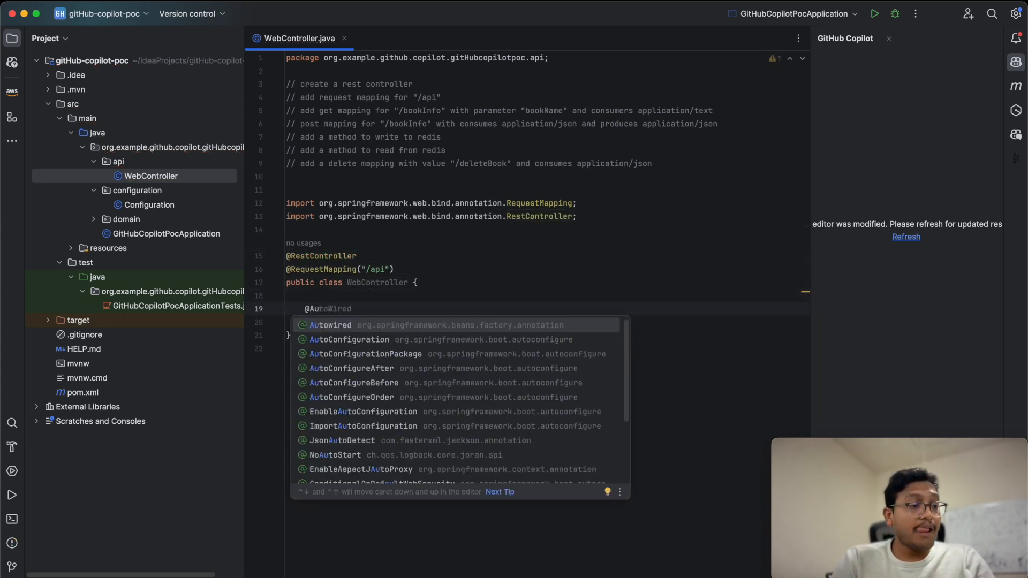
pyautogui.press('Enter')
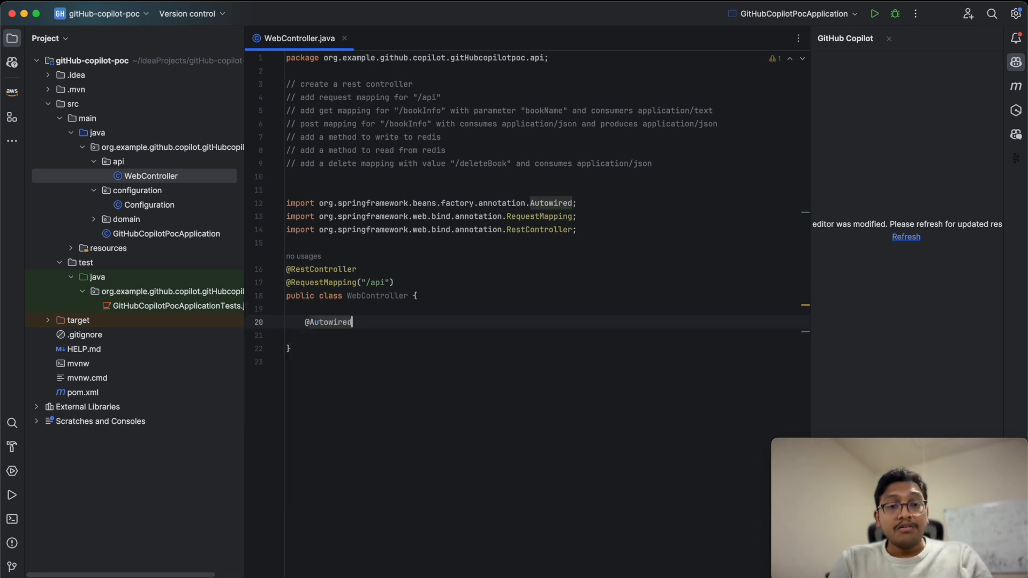
pyautogui.press('enter')
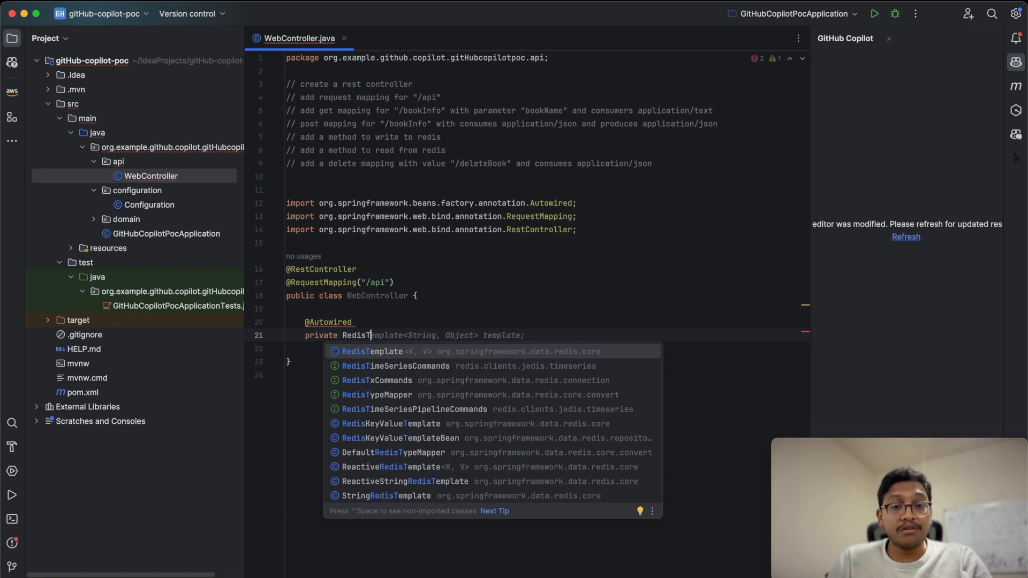
pyautogui.press('Enter')
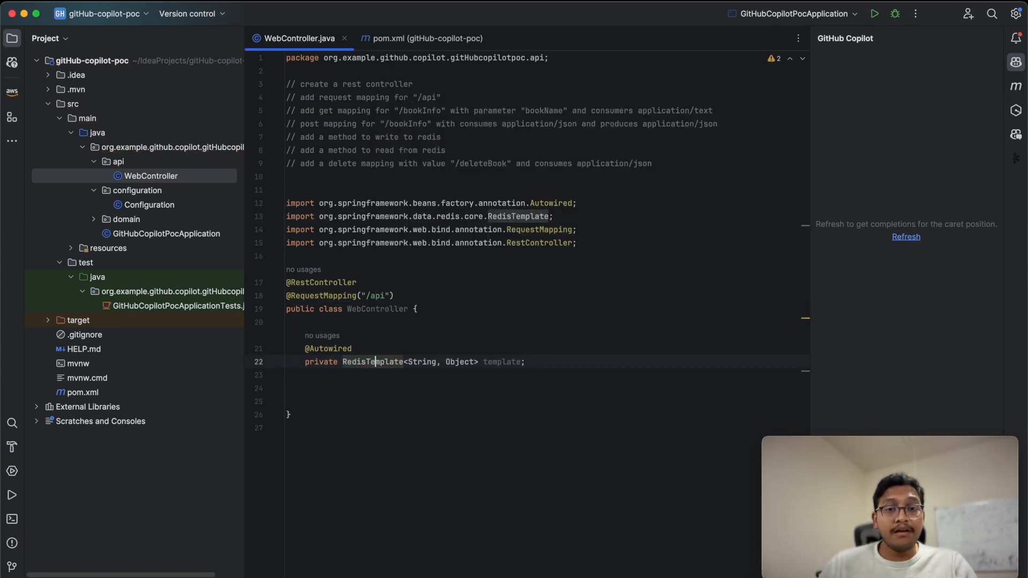
pyautogui.doubleClick(459, 362)
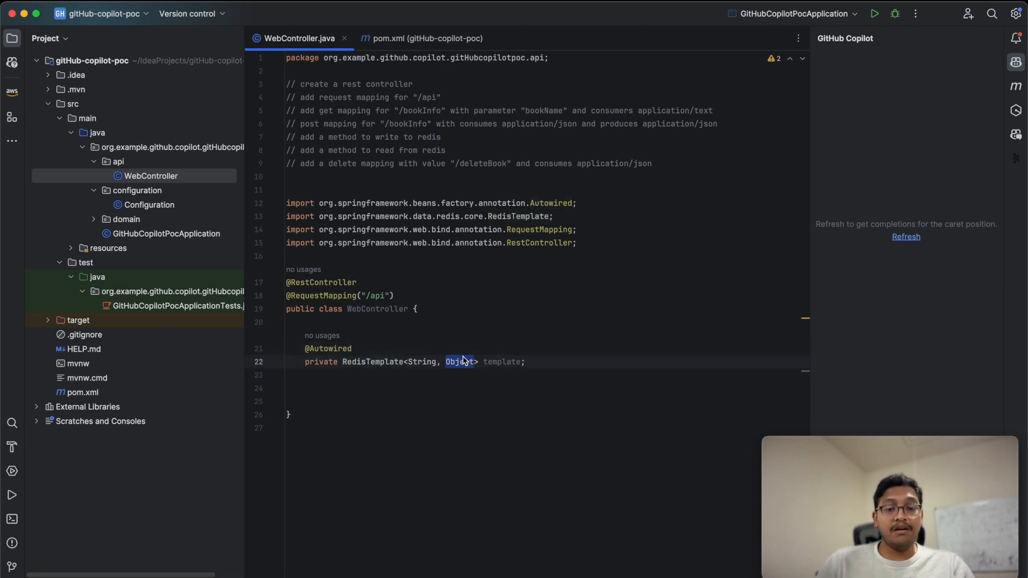
pyautogui.write('BookInfo')
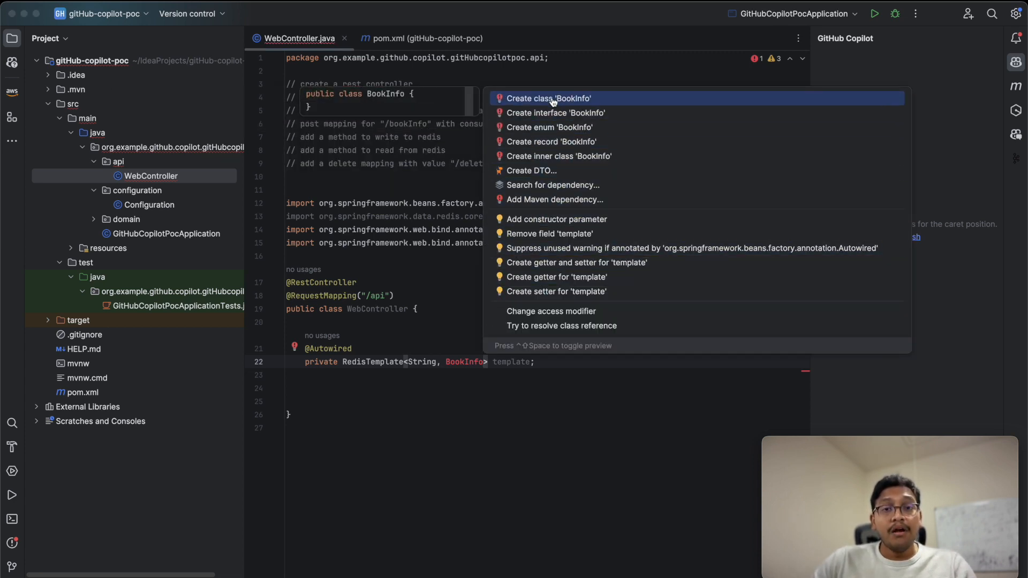
pyautogui.moveTo(556, 141)
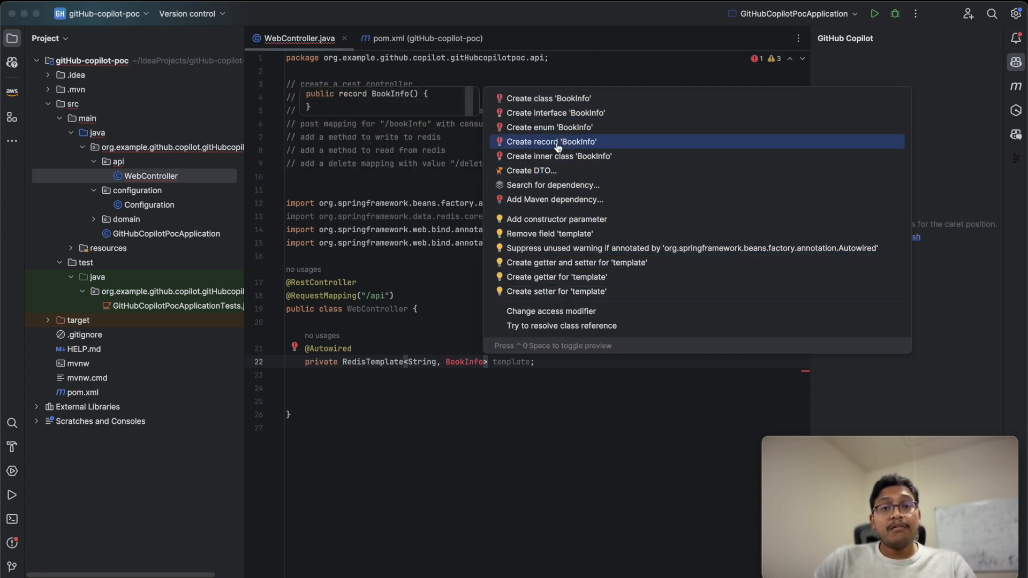
# Create a BookInfo record with name and author fields that implements Serializable
pyautogui.click(551, 142)
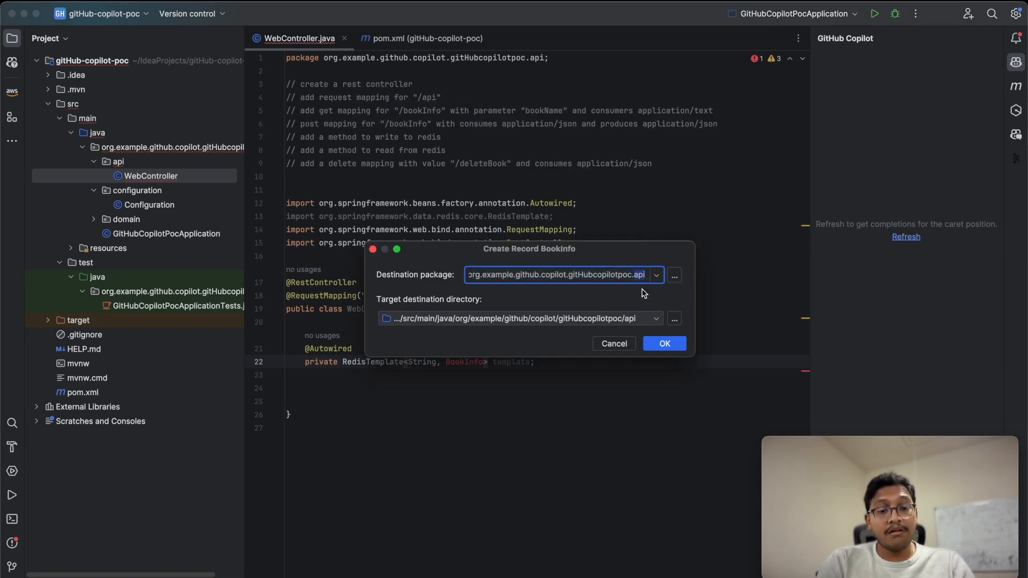
pyautogui.click(663, 344)
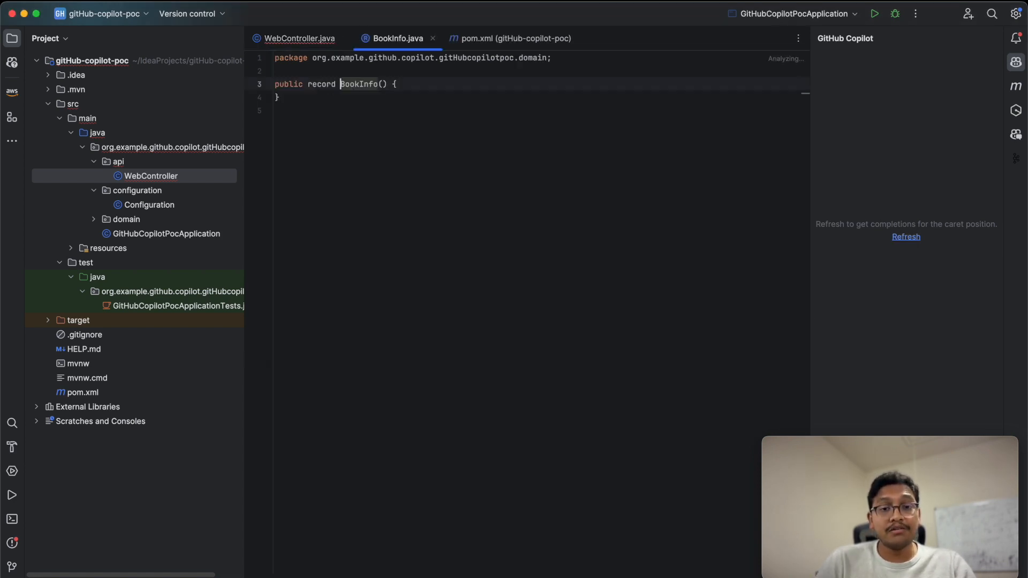
pyautogui.click(382, 97)
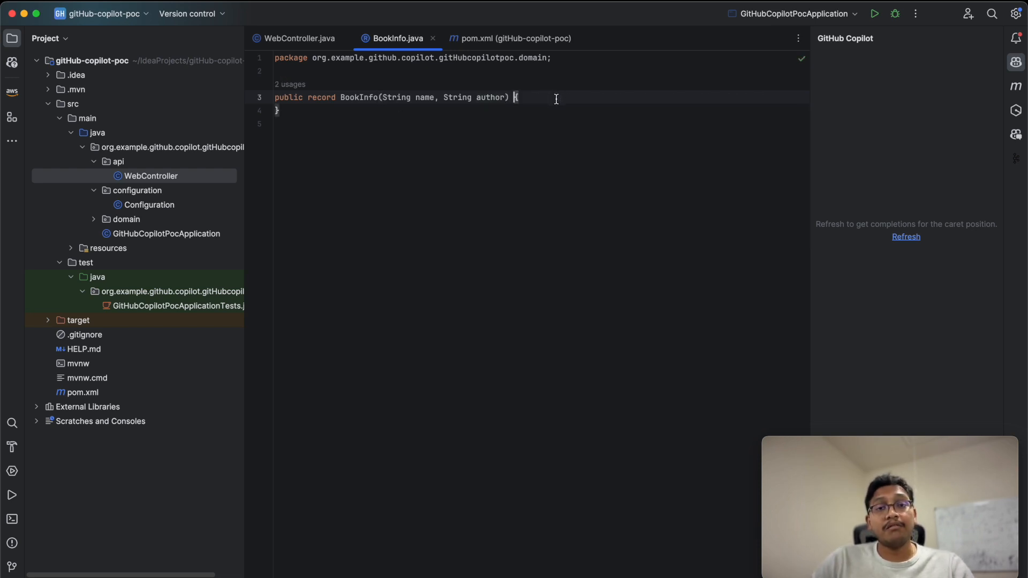
pyautogui.write('implements')
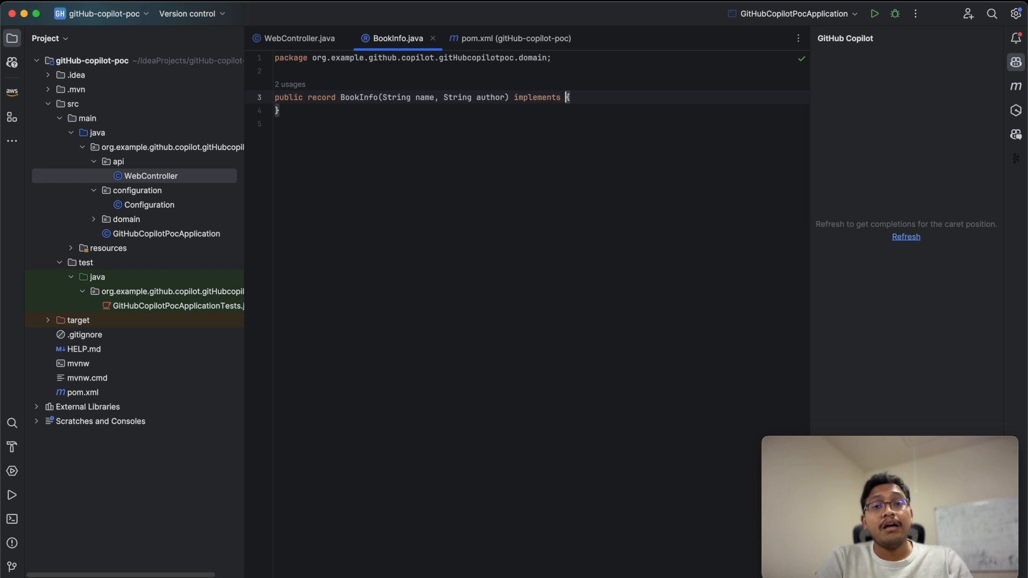
pyautogui.write('Serializable')
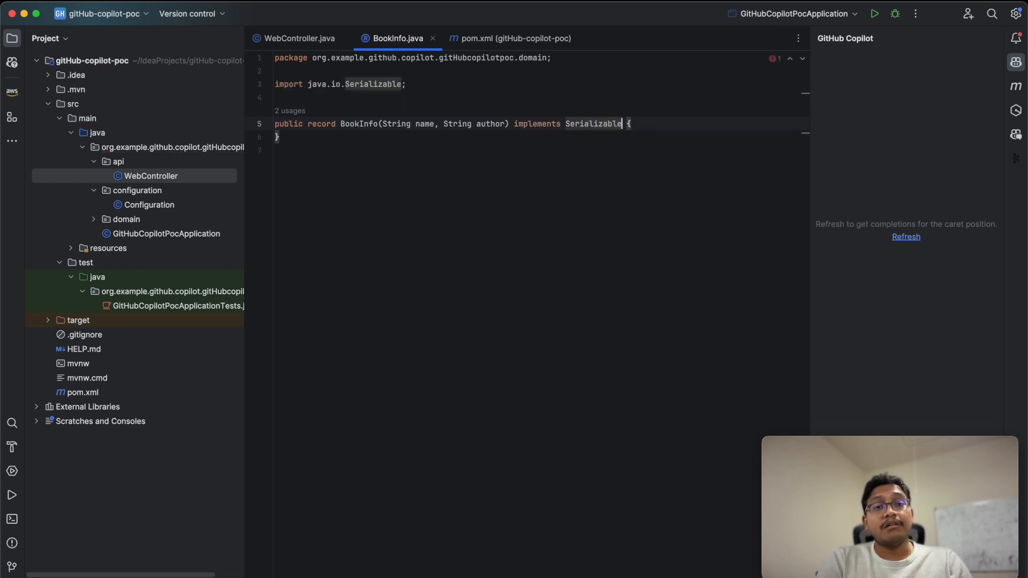
pyautogui.click(296, 38)
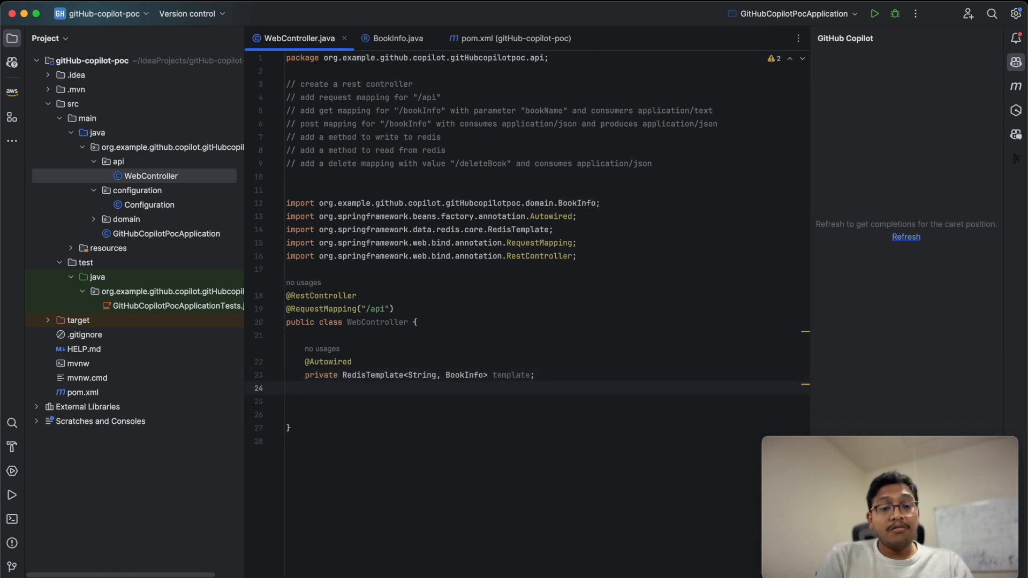
# Write the getBookInfo GET /bookInfo method taking bookName and import RequestParam
pyautogui.write('@RequestMapping("/bookInfo")')
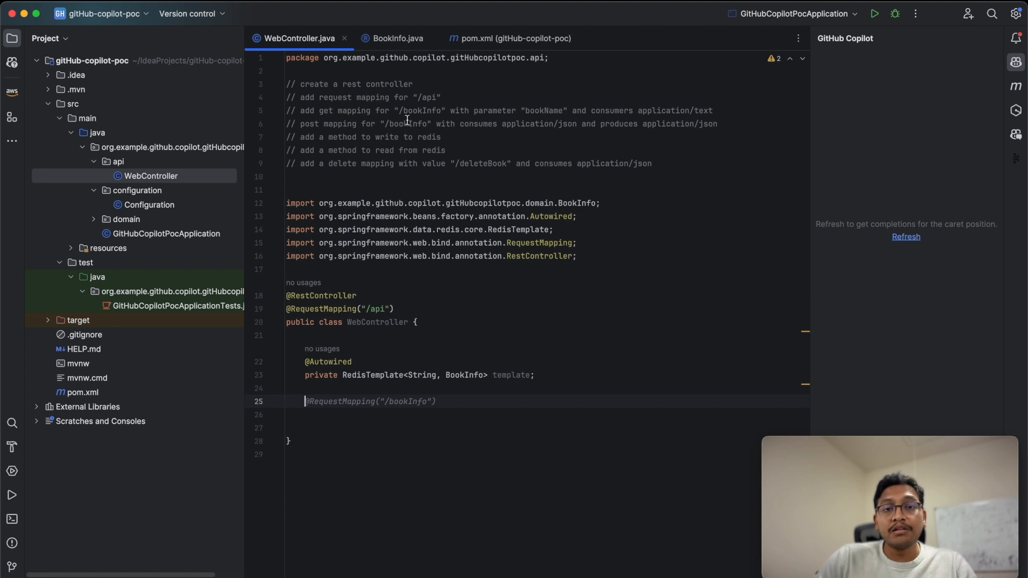
pyautogui.moveTo(470, 114)
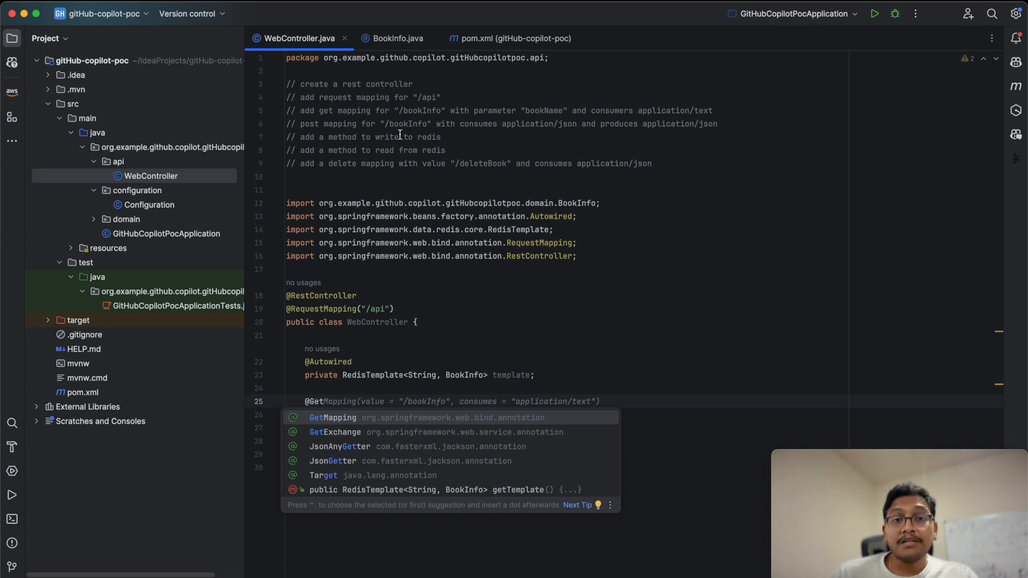
pyautogui.moveTo(400, 110)
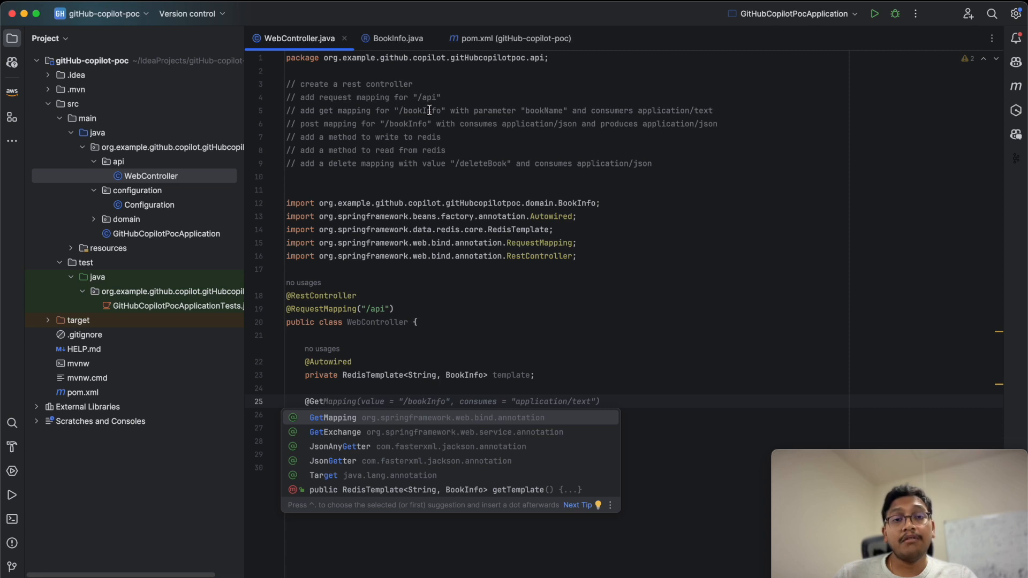
pyautogui.moveTo(642, 108)
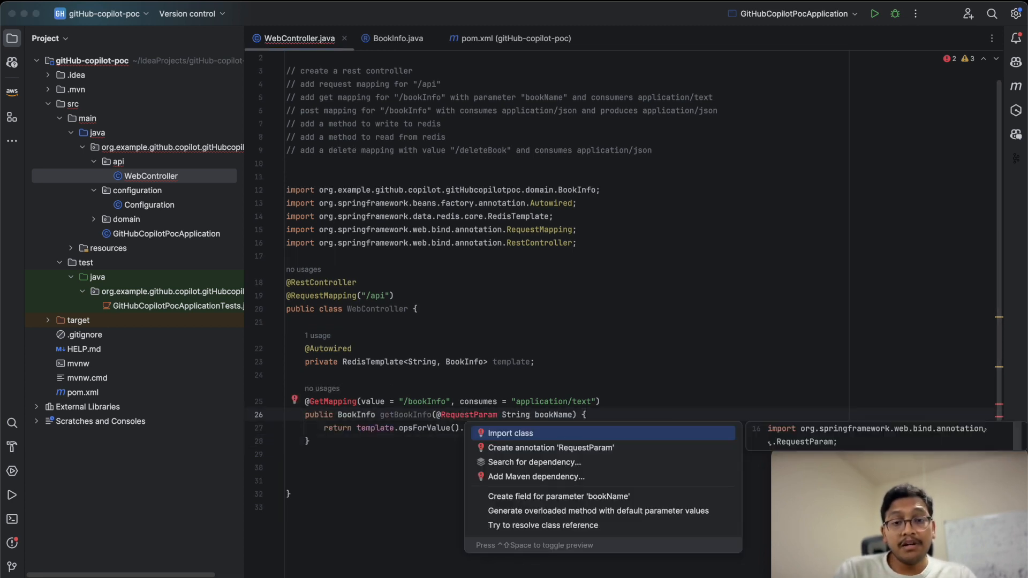
pyautogui.click(510, 432)
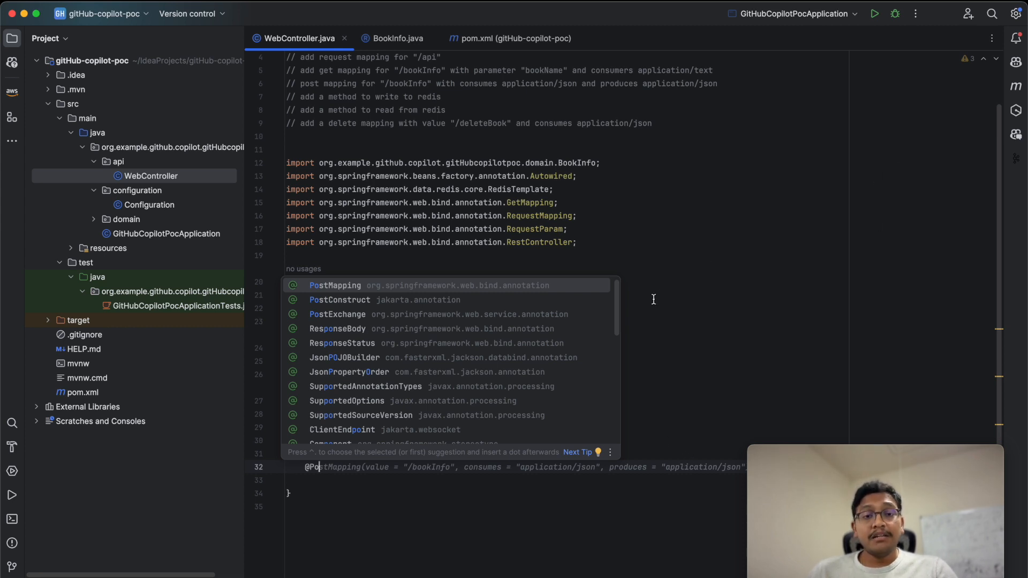
pyautogui.moveTo(1016, 86)
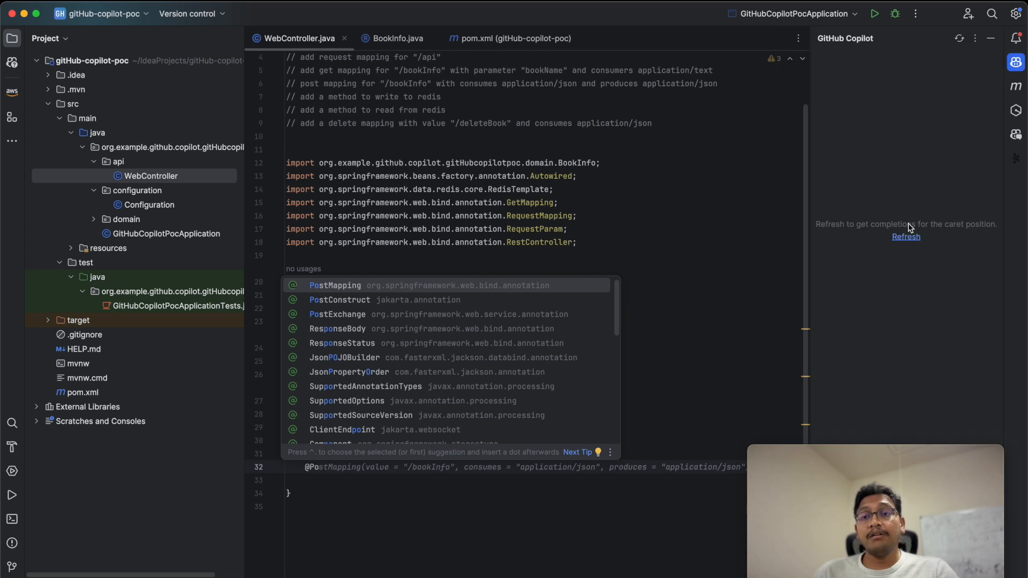
# Accept Copilot's POST /createBook and DELETE /deleteBook methods into WebController
pyautogui.click(905, 237)
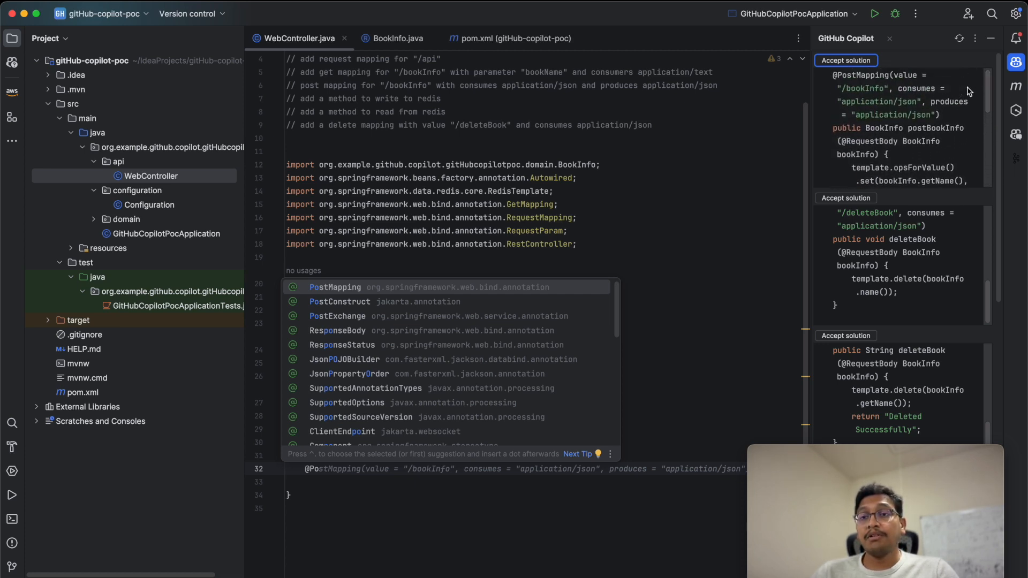
pyautogui.scroll(-3)
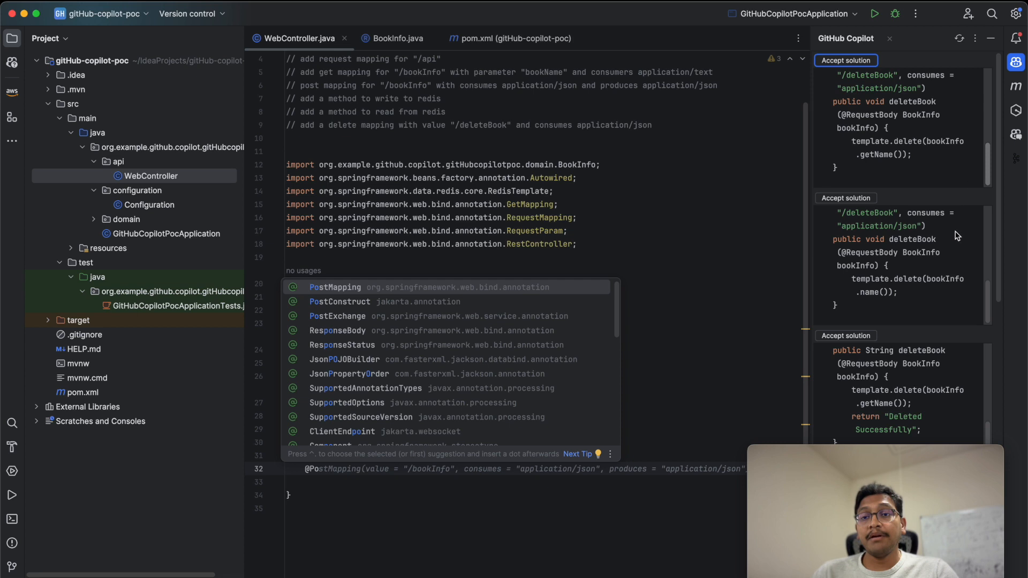
pyautogui.scroll(-3)
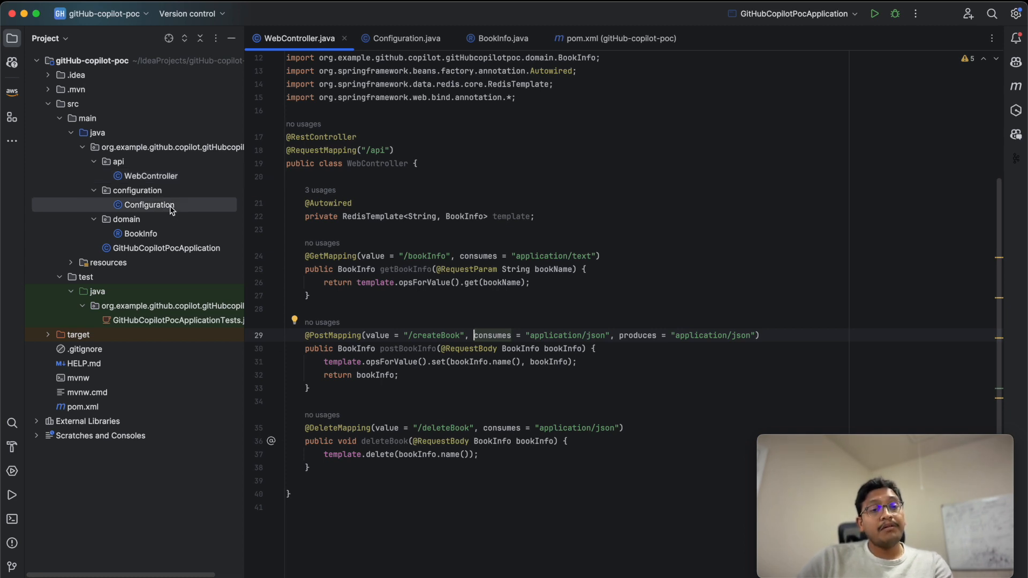
pyautogui.click(406, 38)
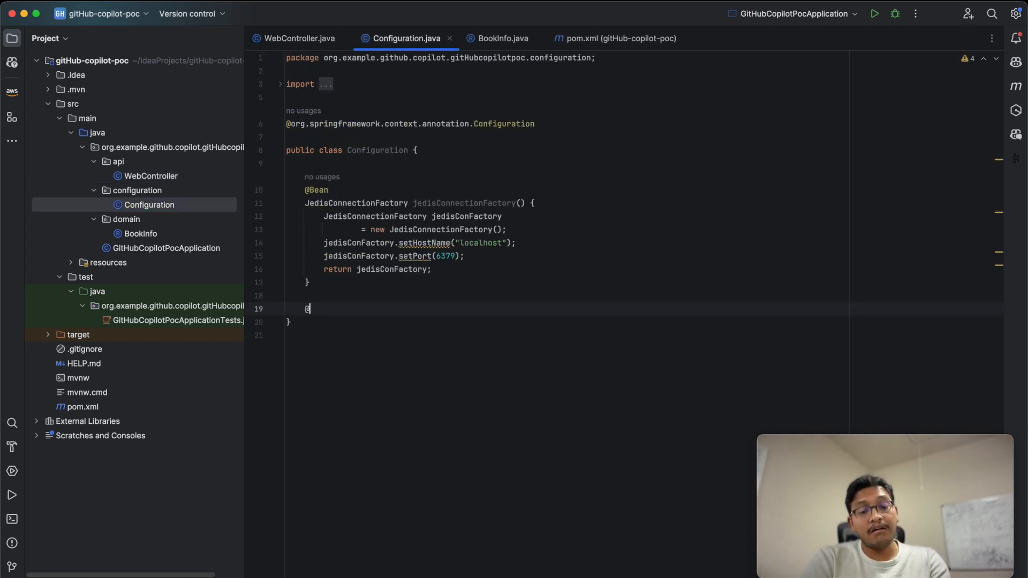
pyautogui.write('Bean')
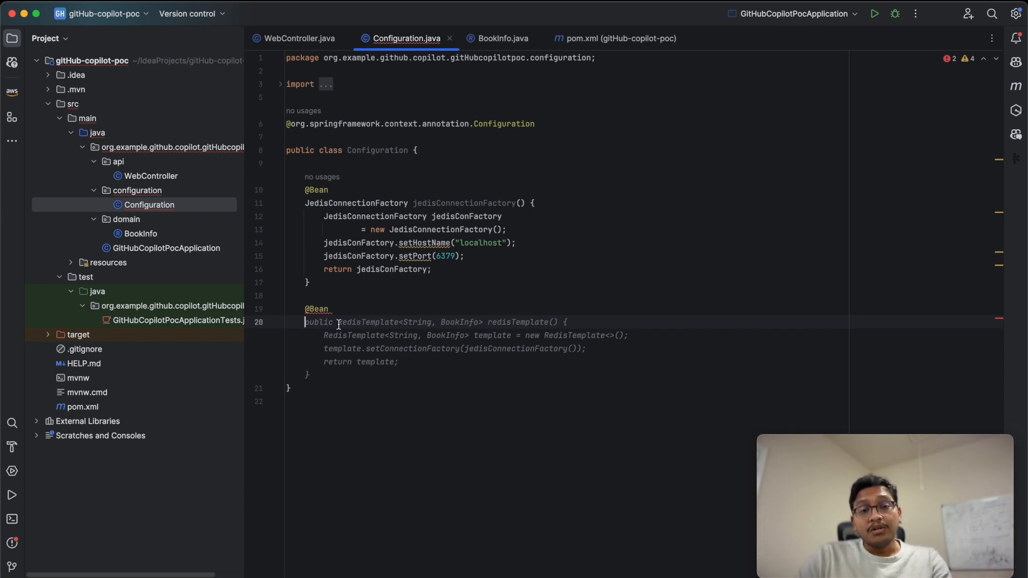
pyautogui.moveTo(430, 202)
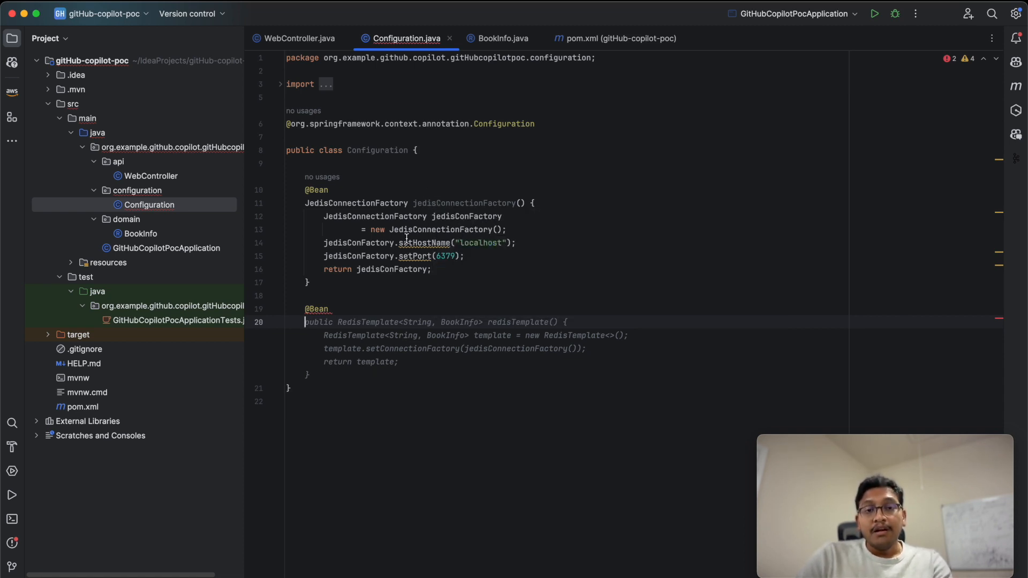
pyautogui.moveTo(426, 242)
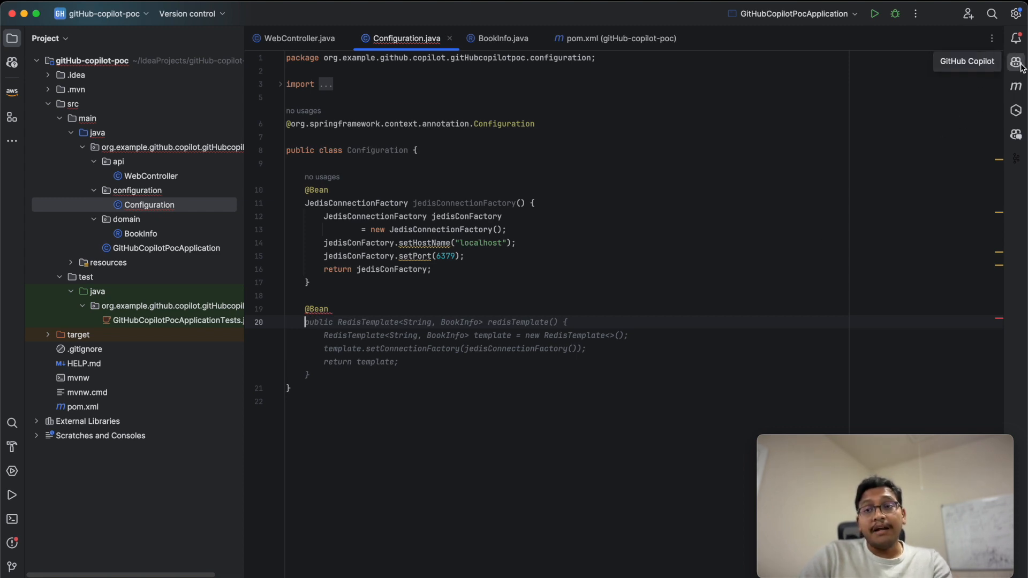
pyautogui.click(1016, 62)
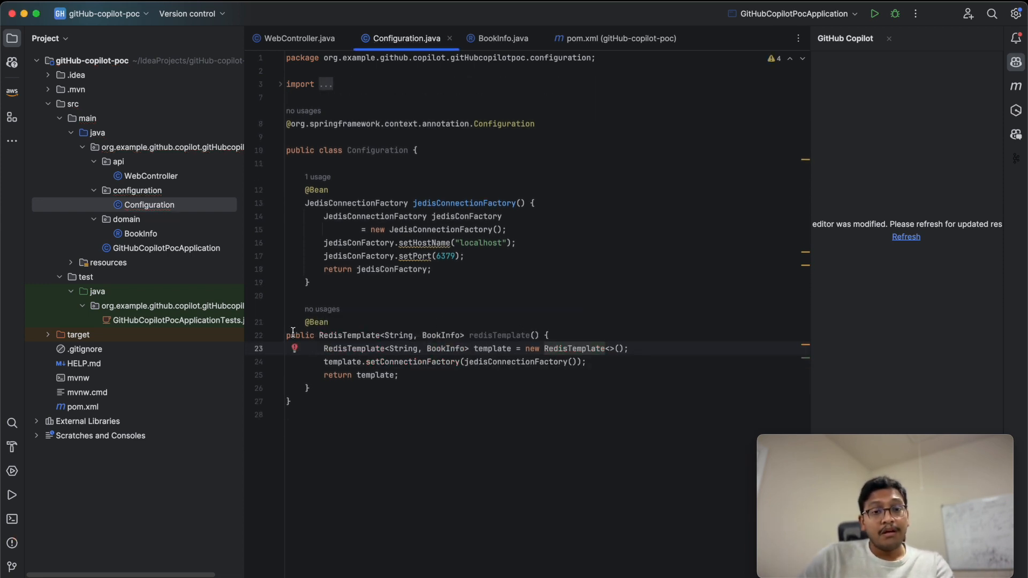
# Change the /bookInfo GET mapping from consumes to produces JSON and rerun the app
pyautogui.click(297, 38)
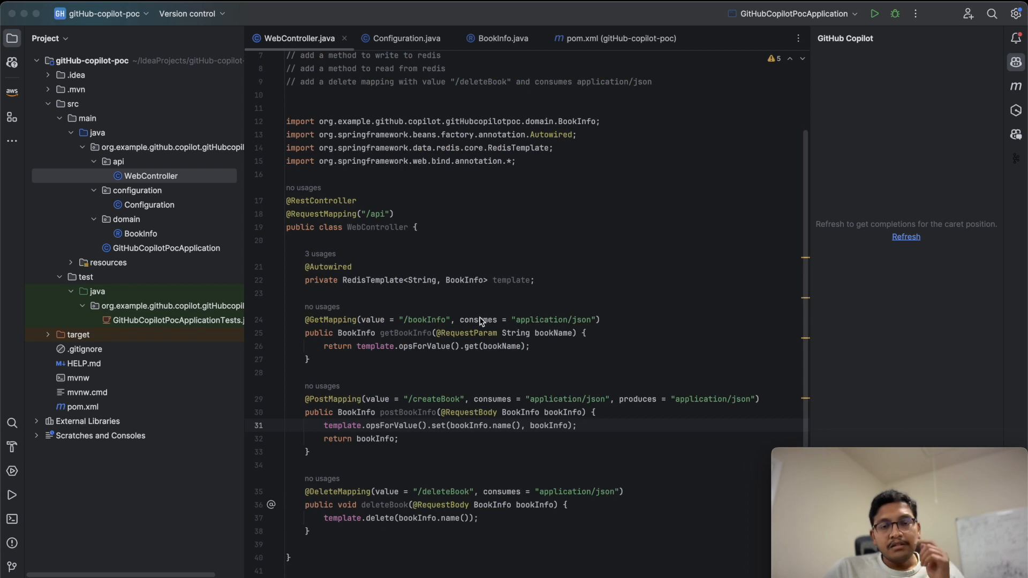
pyautogui.write('produ')
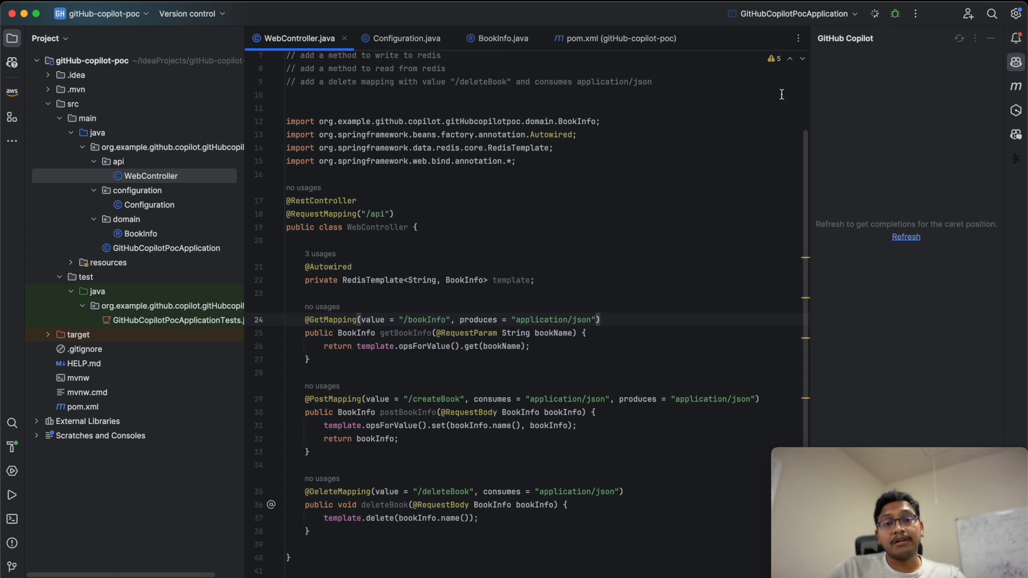
pyautogui.click(11, 495)
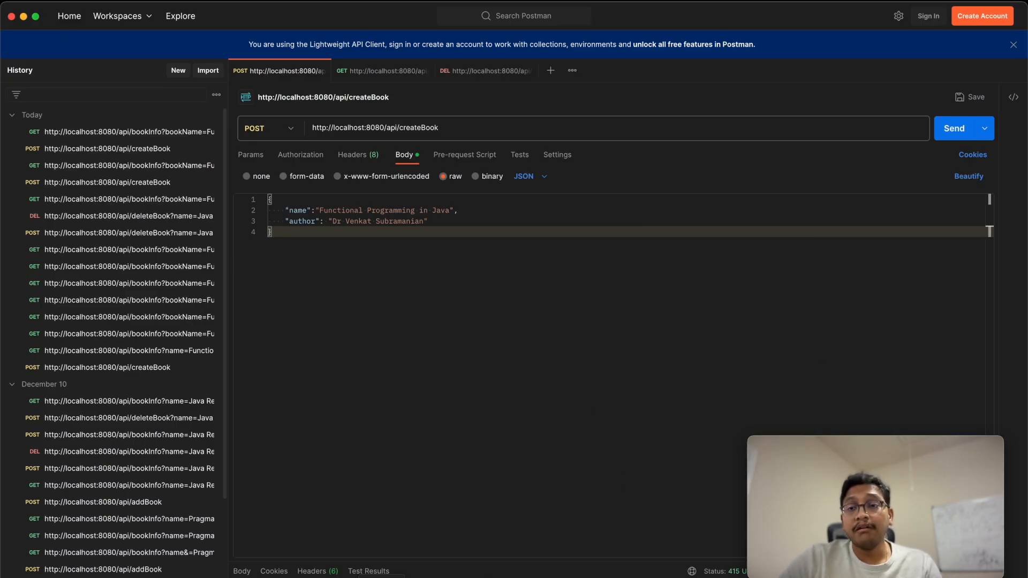
pyautogui.moveTo(873, 151)
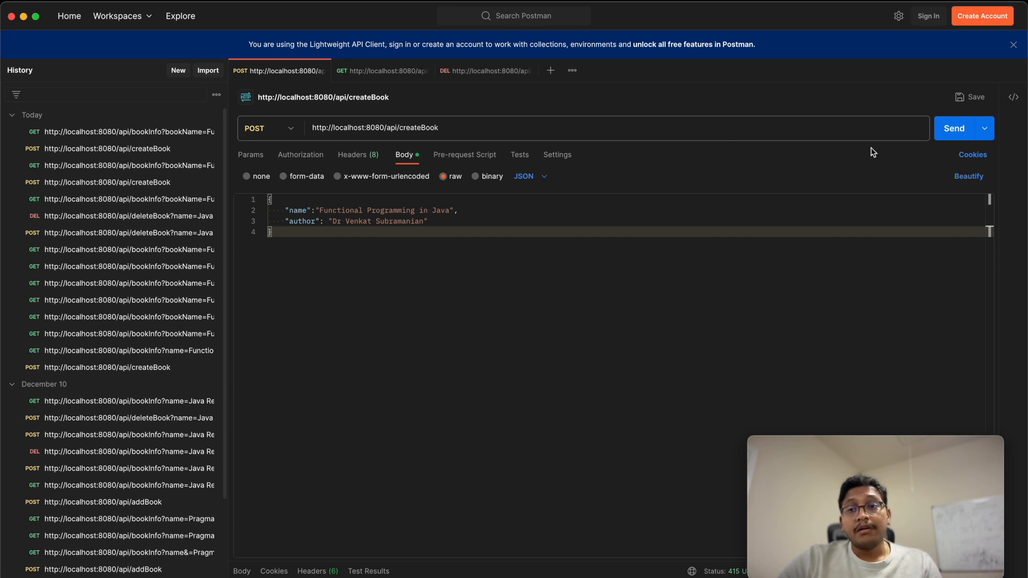
pyautogui.moveTo(867, 404)
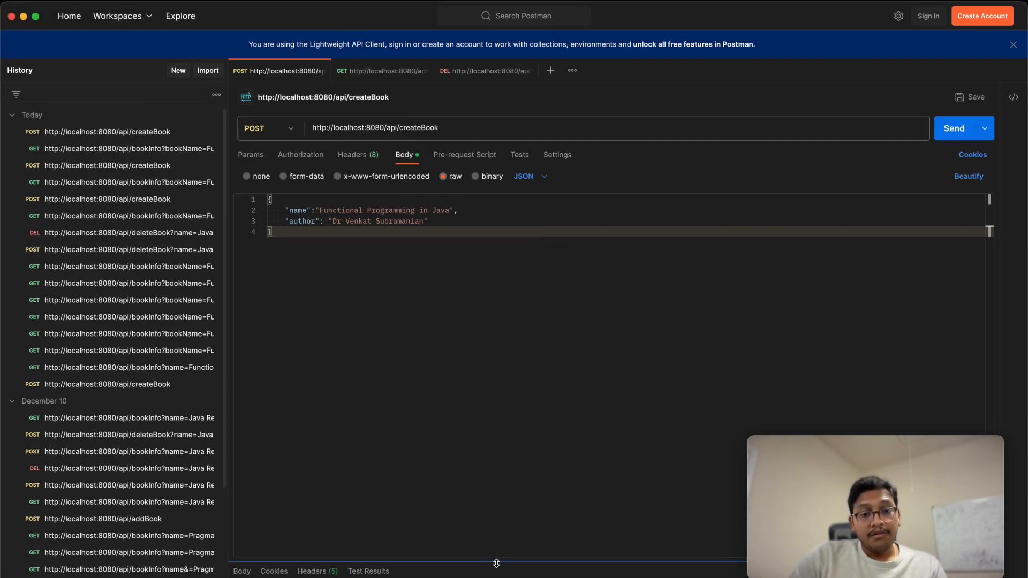
# Send the POST createBook request, then fetch the book with GET bookInfo
pyautogui.click(954, 128)
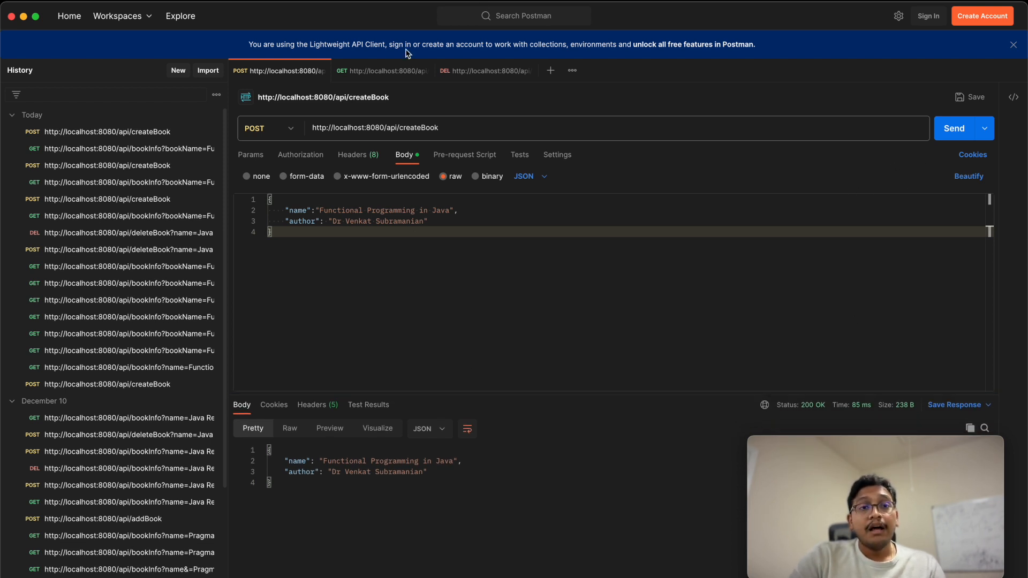
pyautogui.click(380, 70)
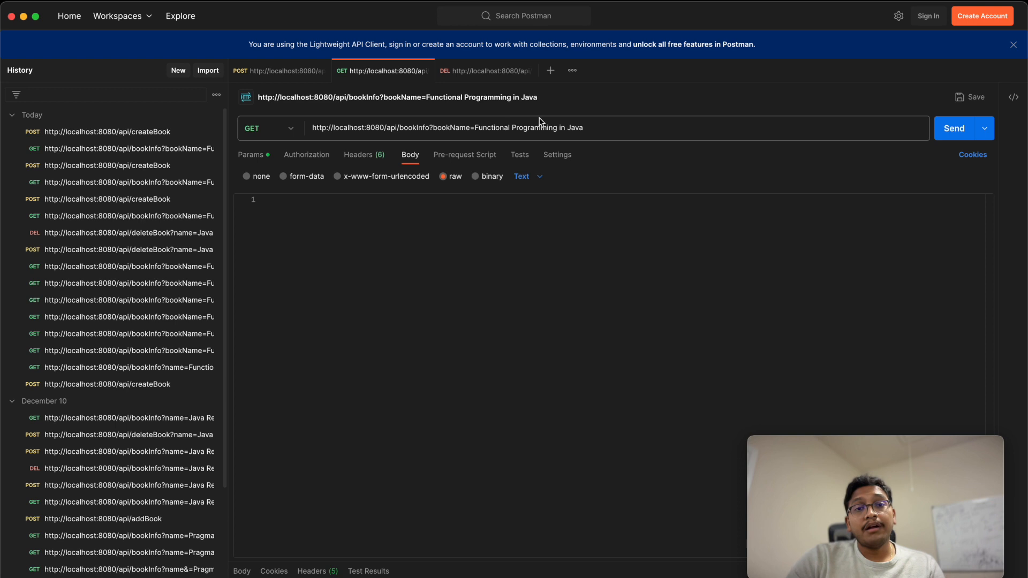
pyautogui.click(954, 128)
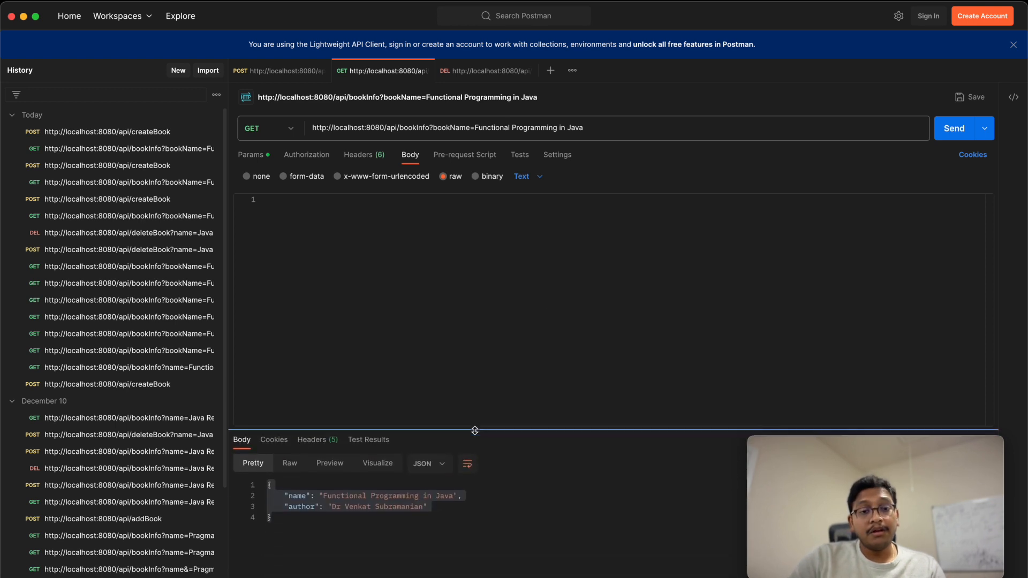
pyautogui.click(953, 128)
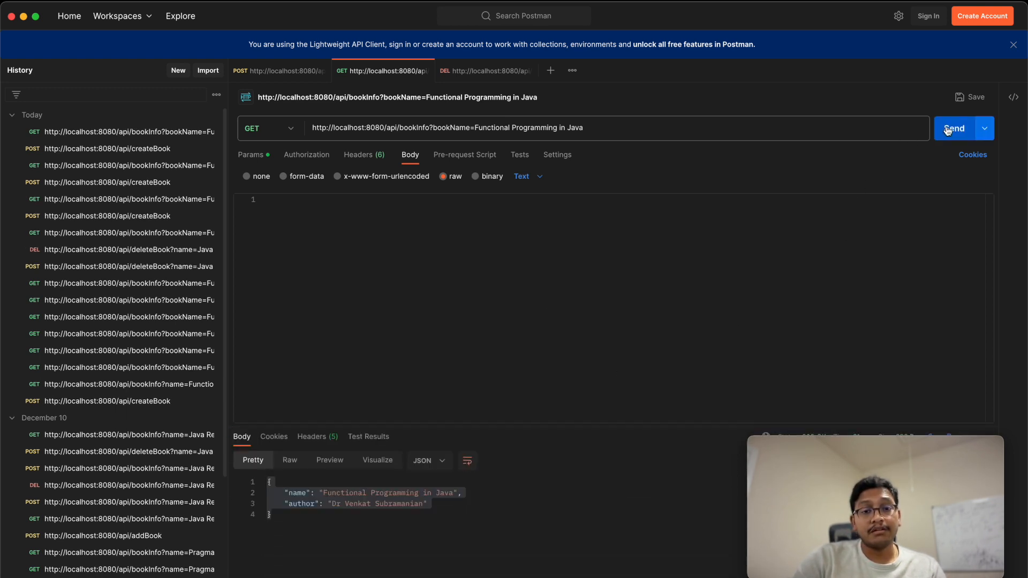
pyautogui.click(953, 128)
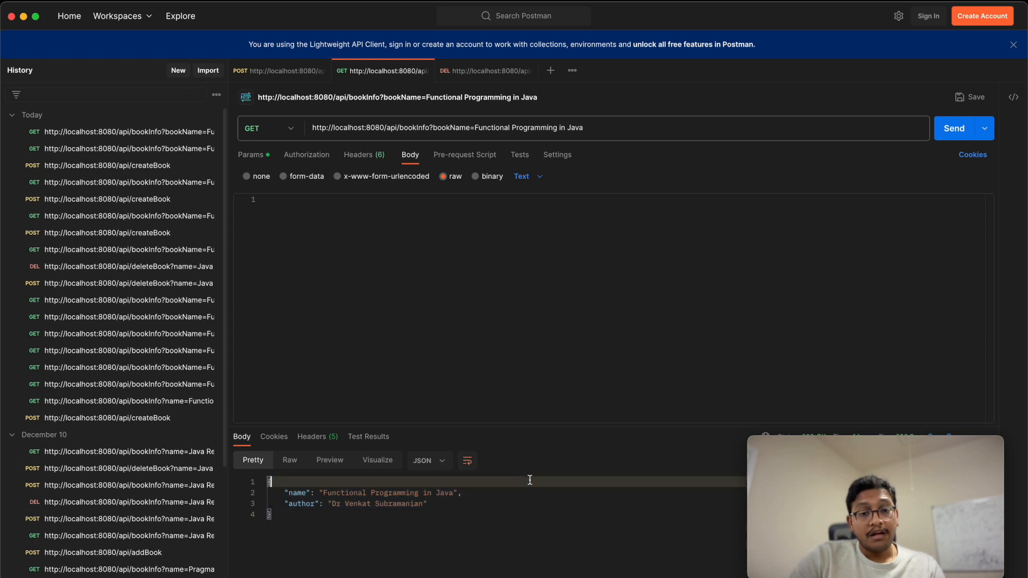
# Delete the book, confirm GET bookInfo returns nothing, and resend the create request
pyautogui.click(485, 70)
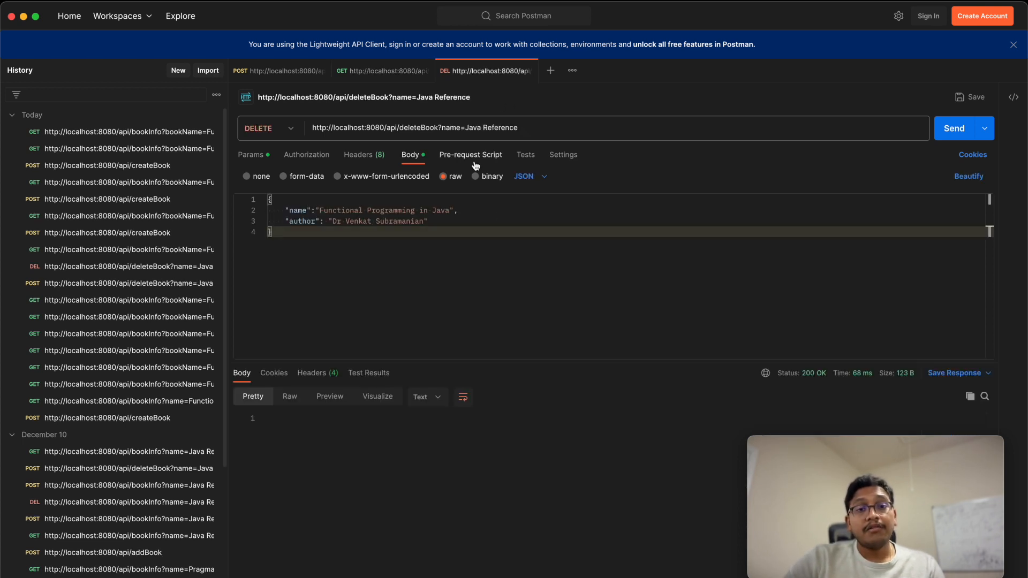
pyautogui.click(954, 128)
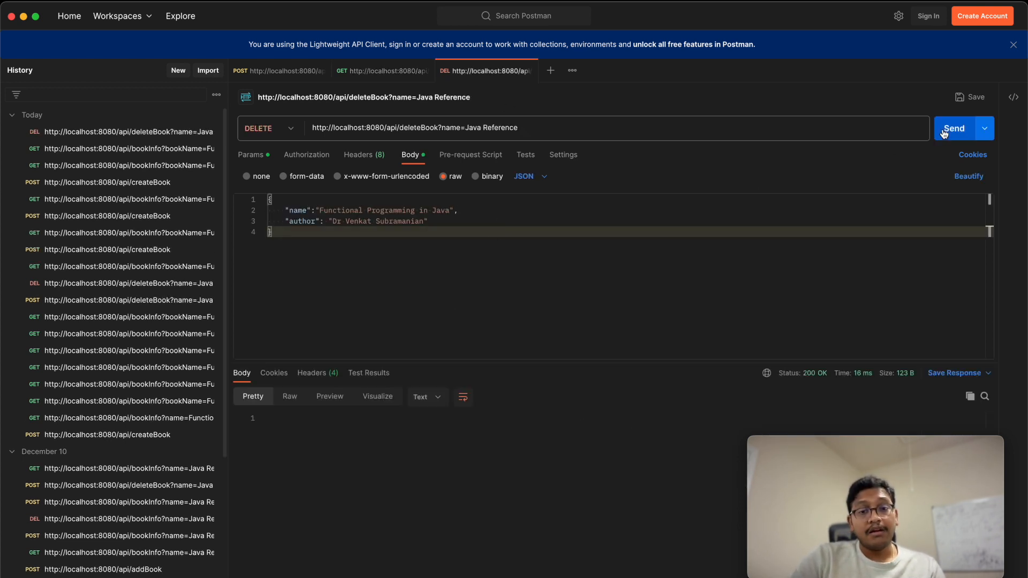
pyautogui.doubleClick(417, 127)
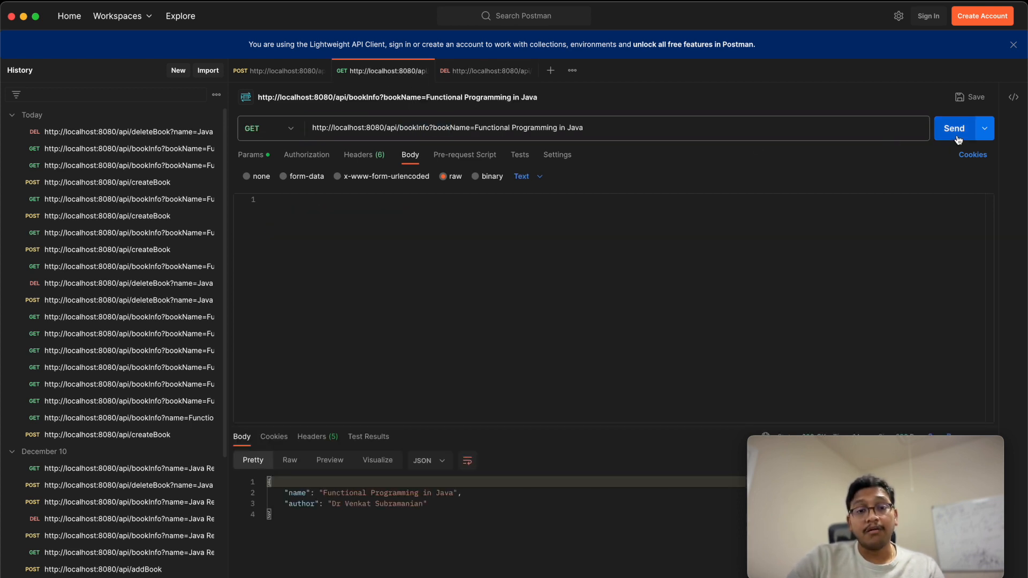
pyautogui.click(954, 128)
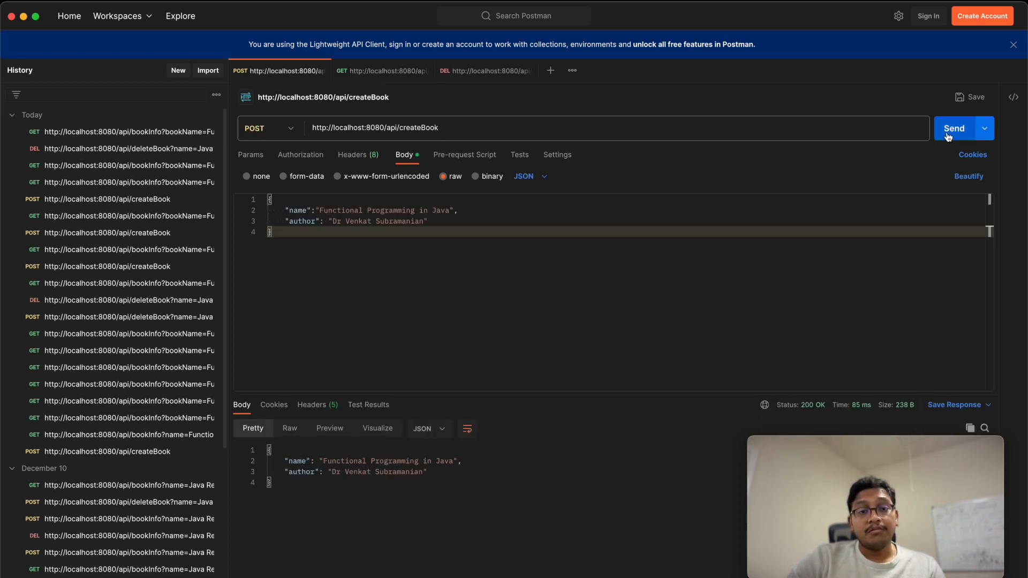
pyautogui.click(380, 70)
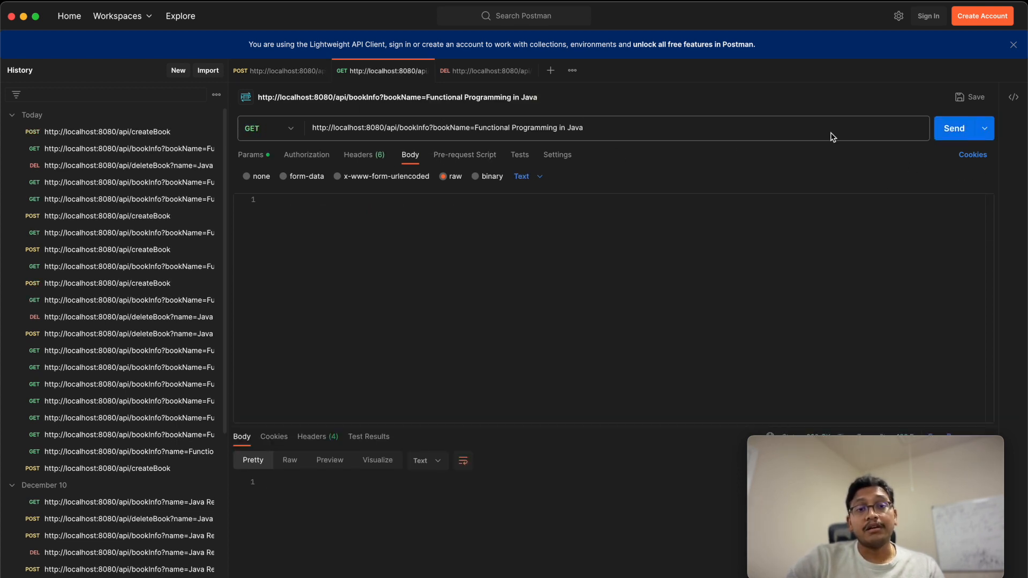
pyautogui.moveTo(921, 150)
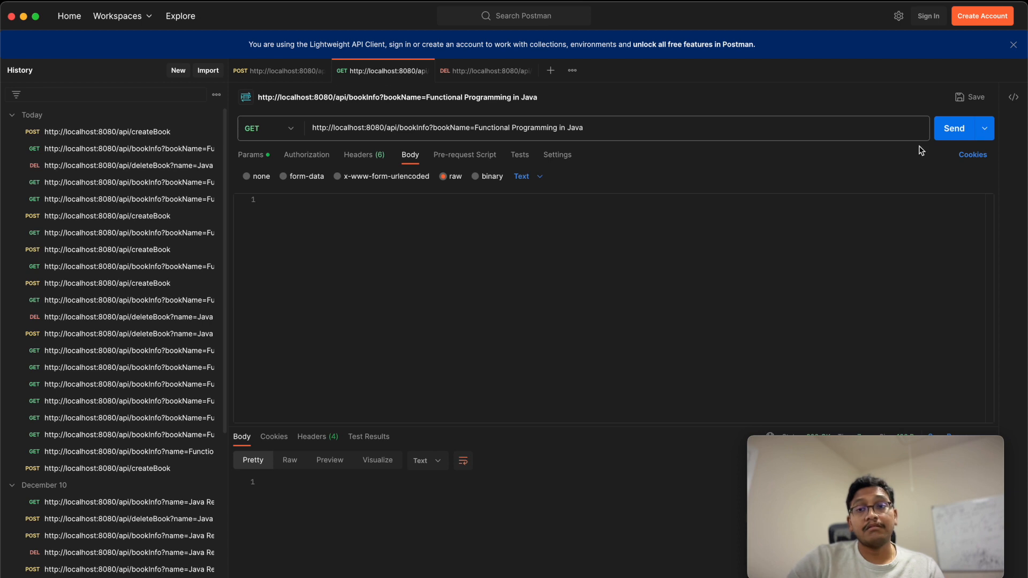
pyautogui.click(954, 128)
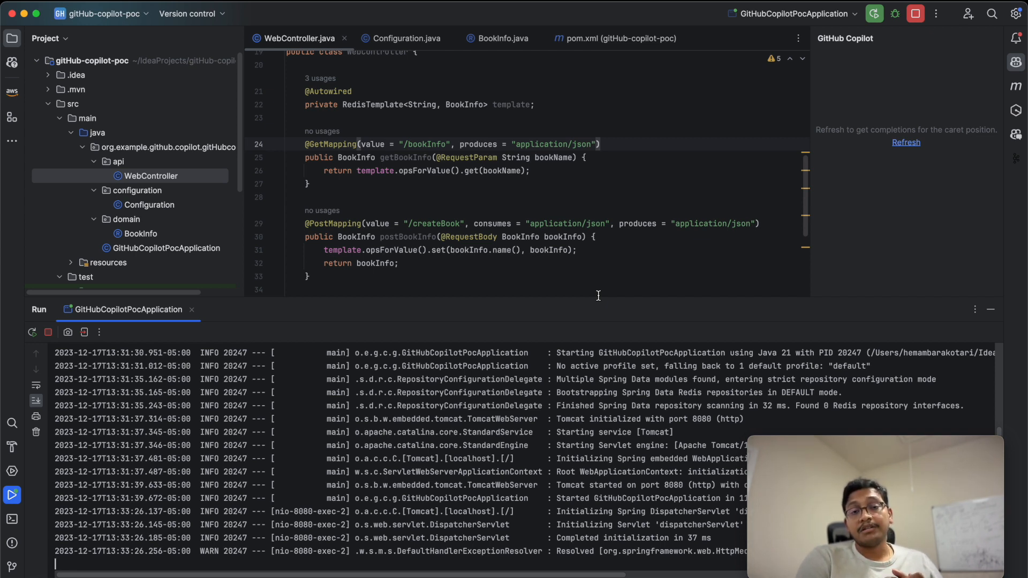
pyautogui.moveTo(718, 312)
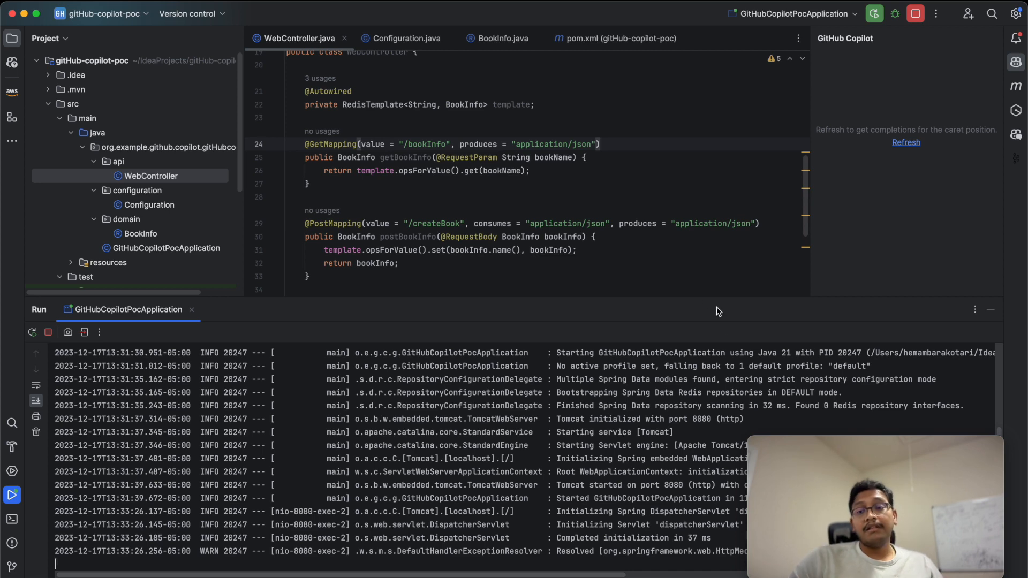